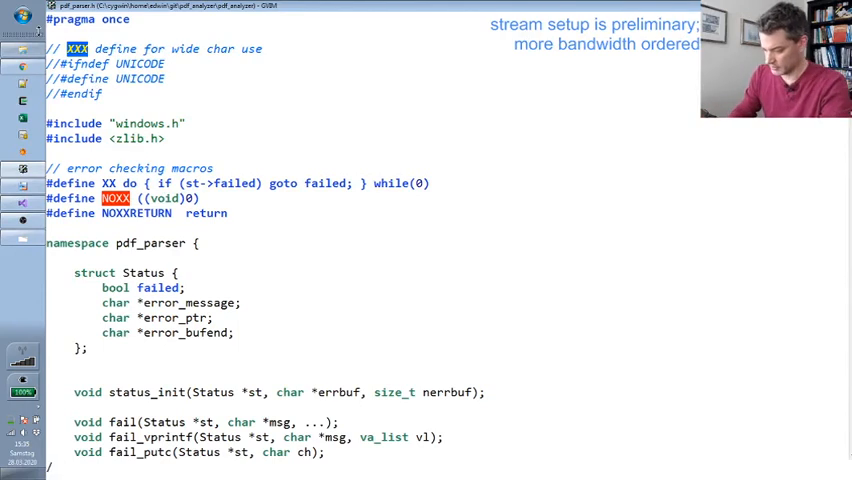
Step: Search the parser header for 'Huffman' to reach the TextRegionHuffmanTables struct
text(HUffmanTables)
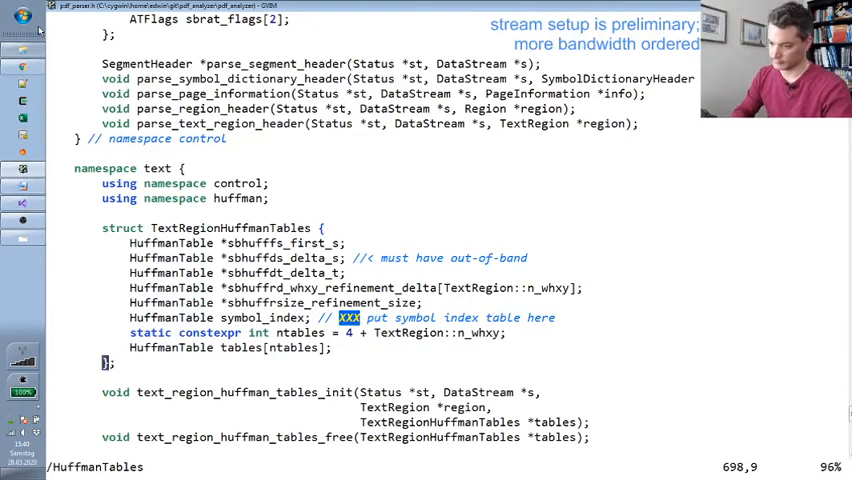
mouse_move(432, 166)
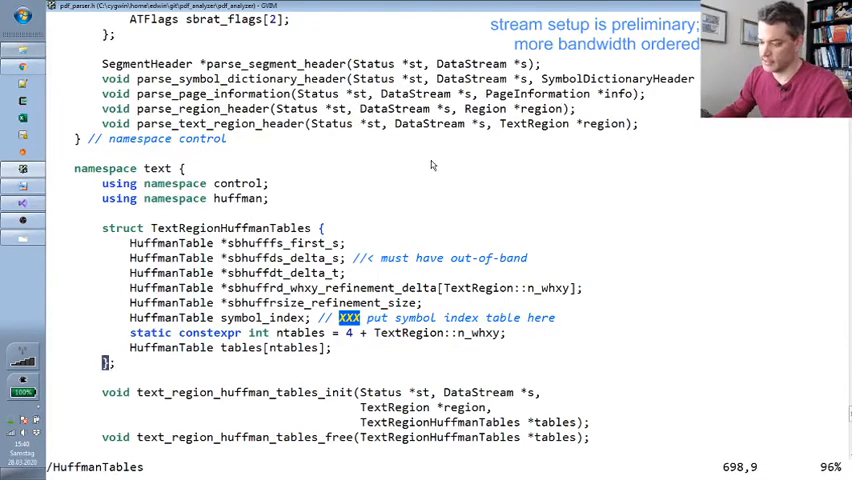
mouse_move(344, 210)
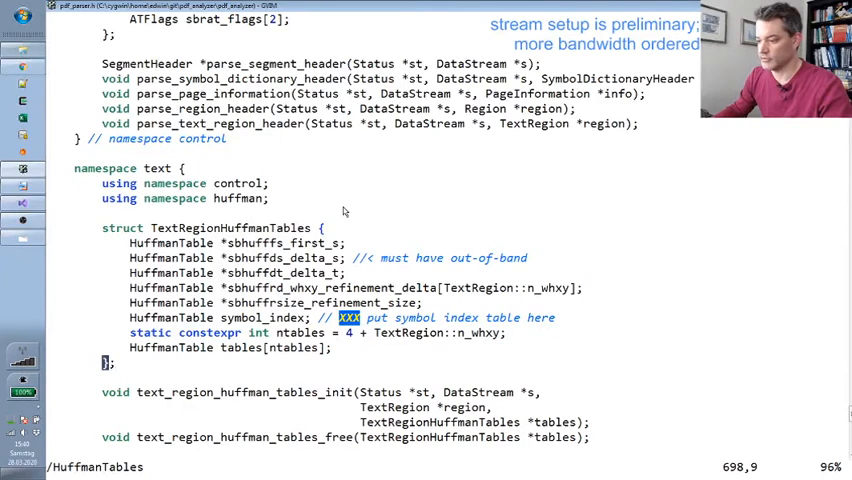
mouse_move(324, 218)
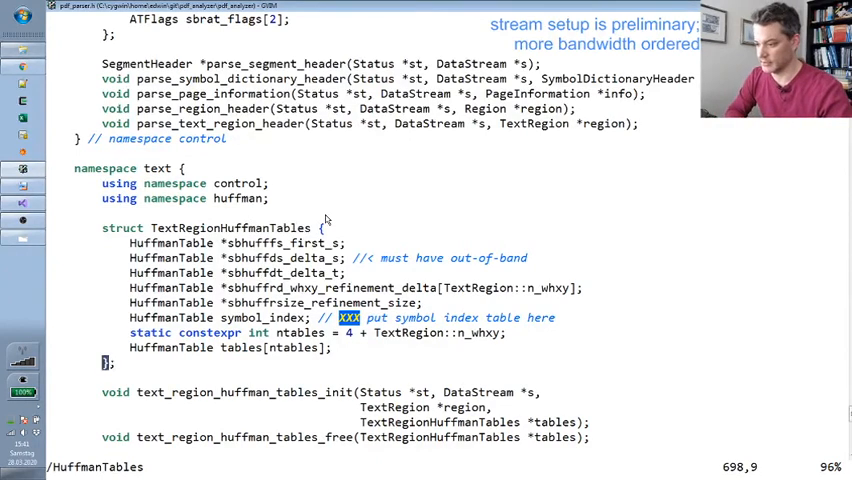
mouse_move(96, 228)
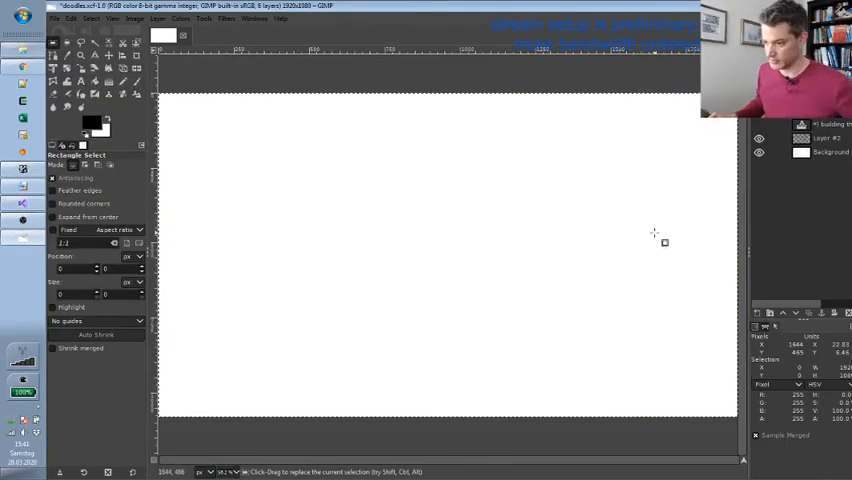
mouse_move(312, 242)
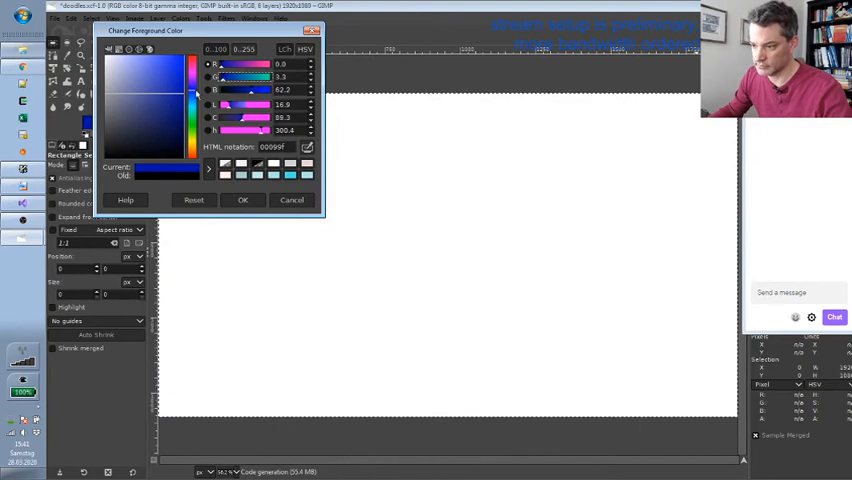
Step: Choose a dark blue foreground colour in the colour dialog and confirm it
click(172, 72)
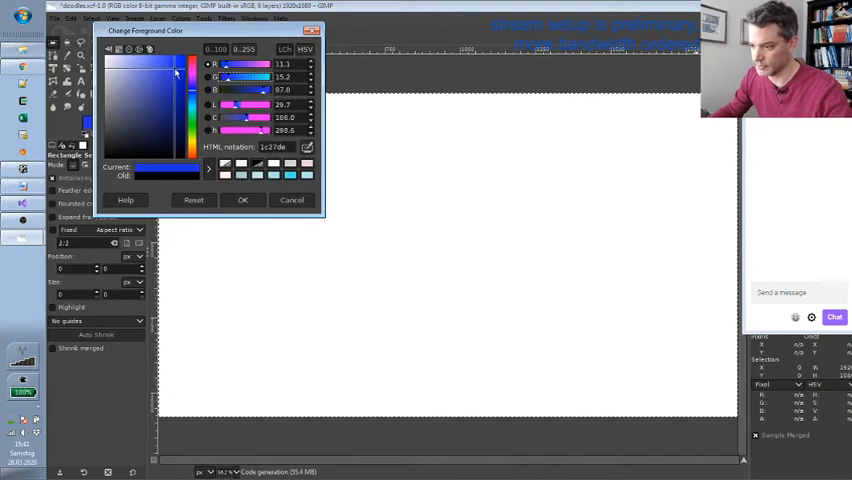
click(242, 200)
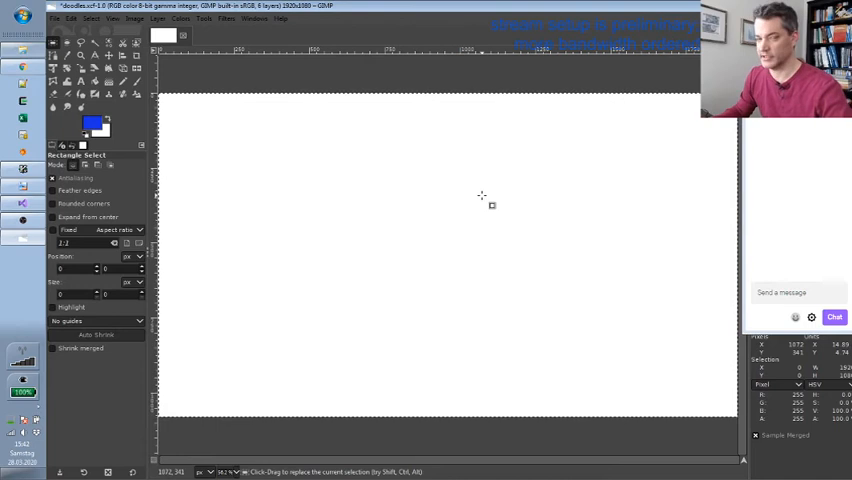
mouse_move(172, 140)
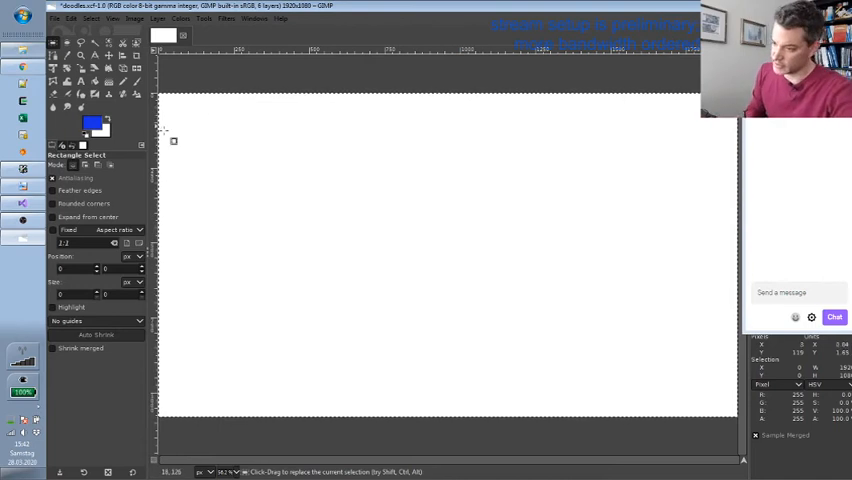
mouse_move(204, 164)
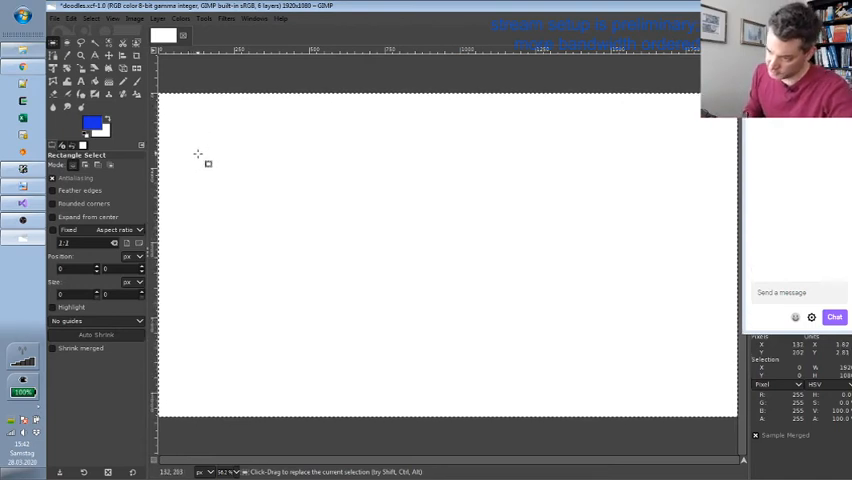
drag(188, 144, 212, 172)
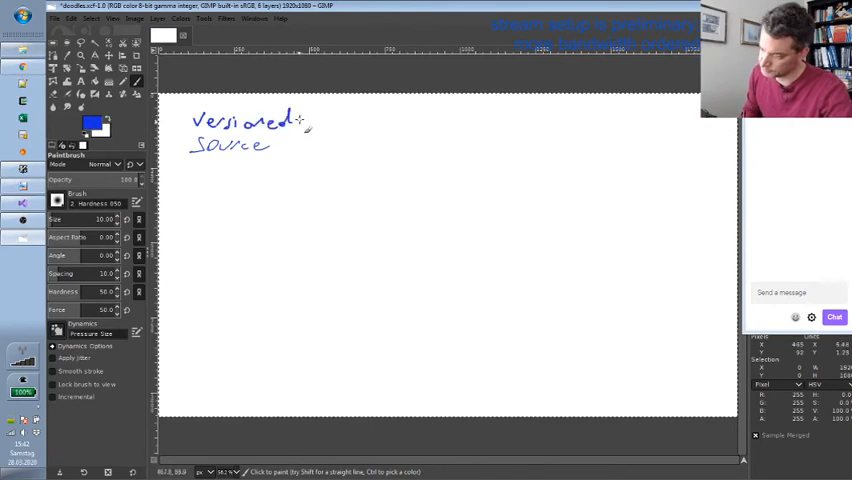
mouse_move(214, 184)
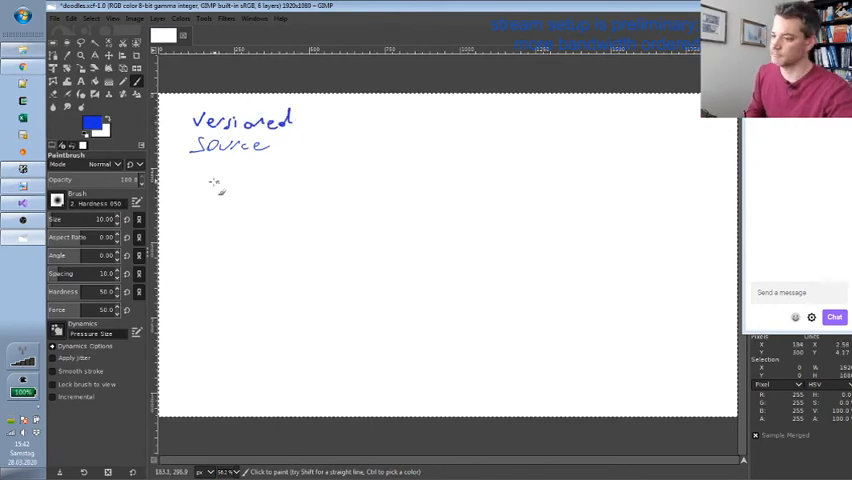
Step: Draw a blue underline beneath the handwritten 'Versioned Source' heading
drag(170, 164, 296, 164)
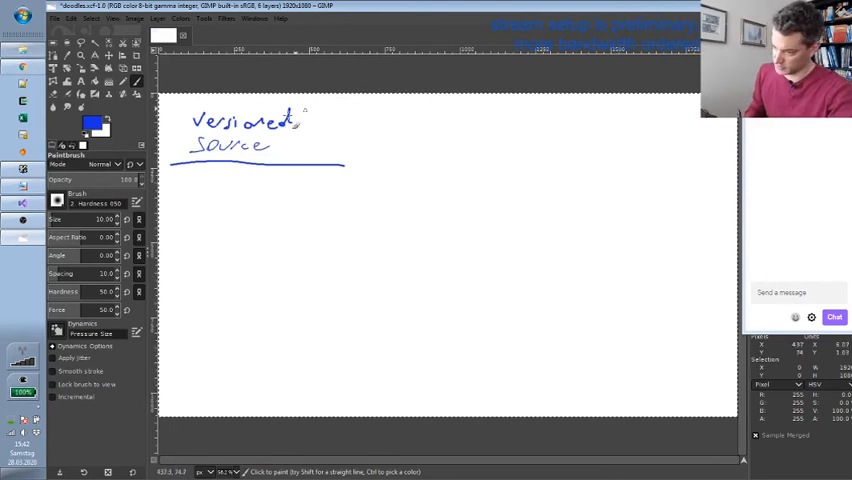
Step: Draw the vertical column divider, write foo.cpp under Versioned Source and head the right column 'intermediate files'
drag(304, 108, 300, 324)
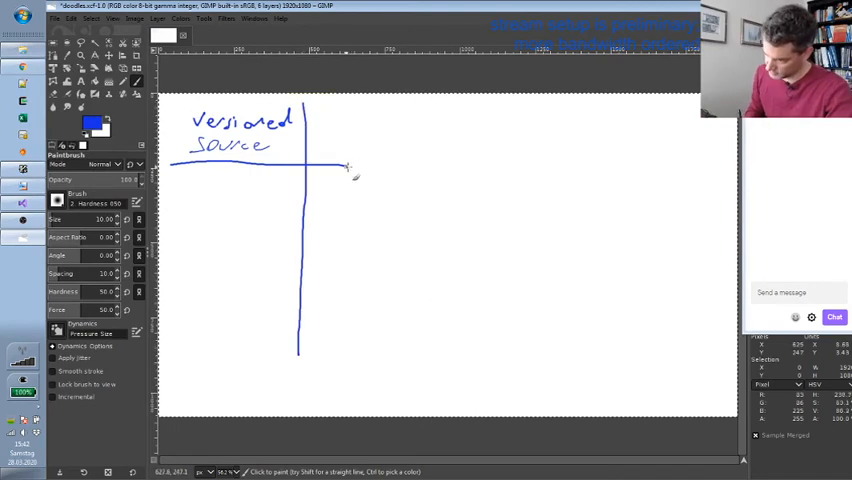
drag(340, 164, 448, 164)
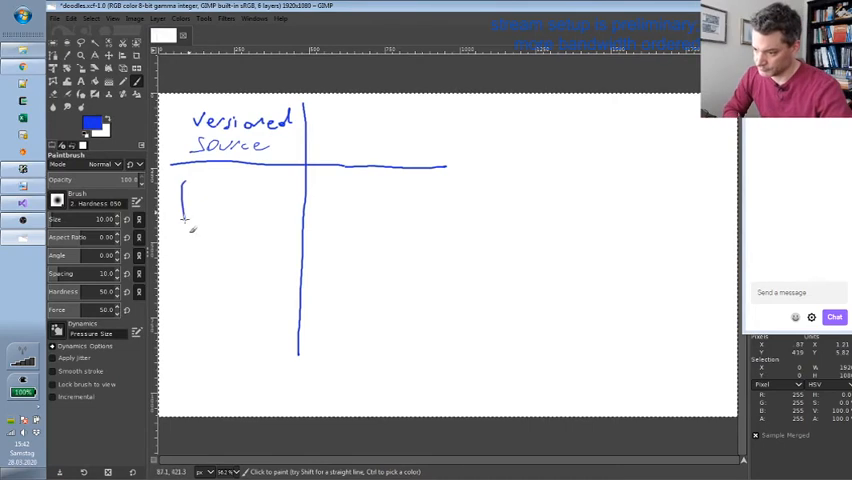
drag(184, 200, 240, 210)
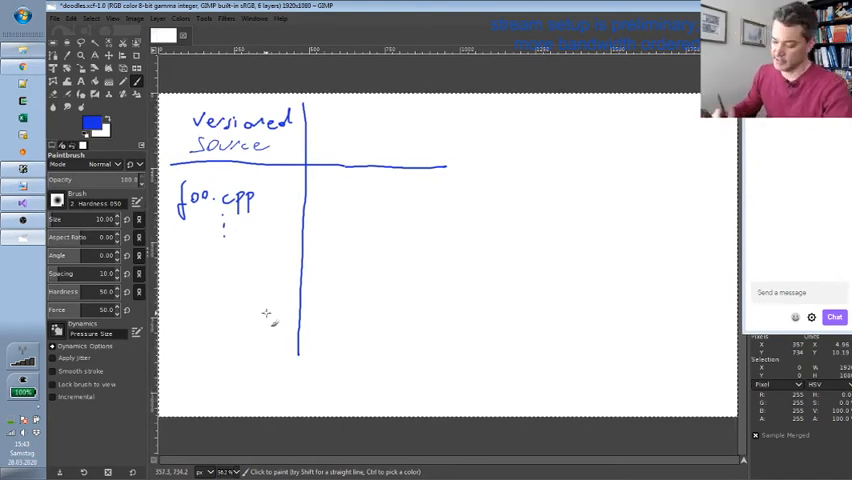
mouse_move(344, 148)
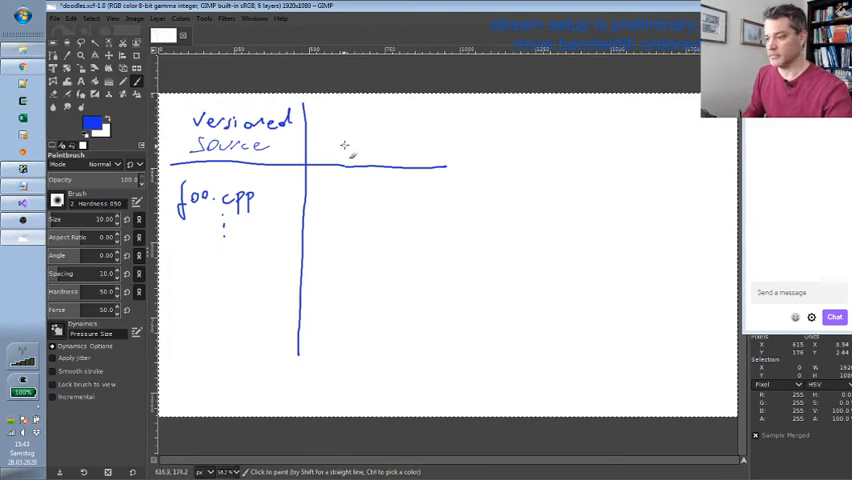
mouse_move(332, 136)
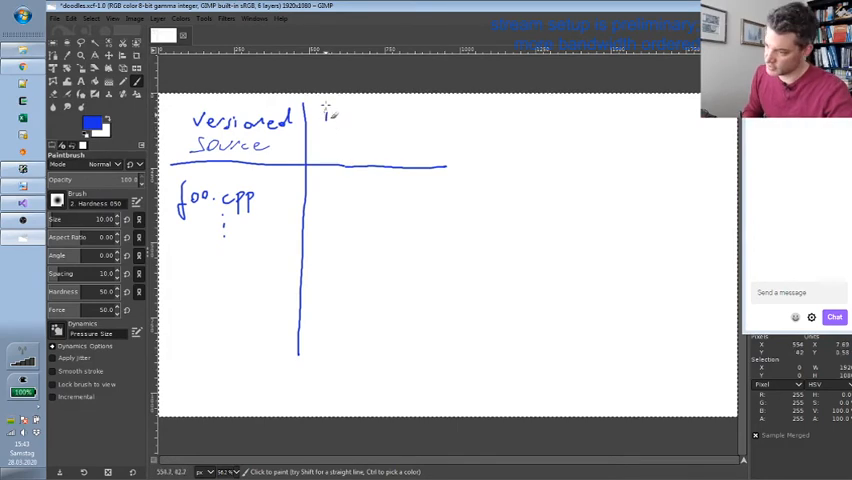
drag(324, 118, 376, 122)
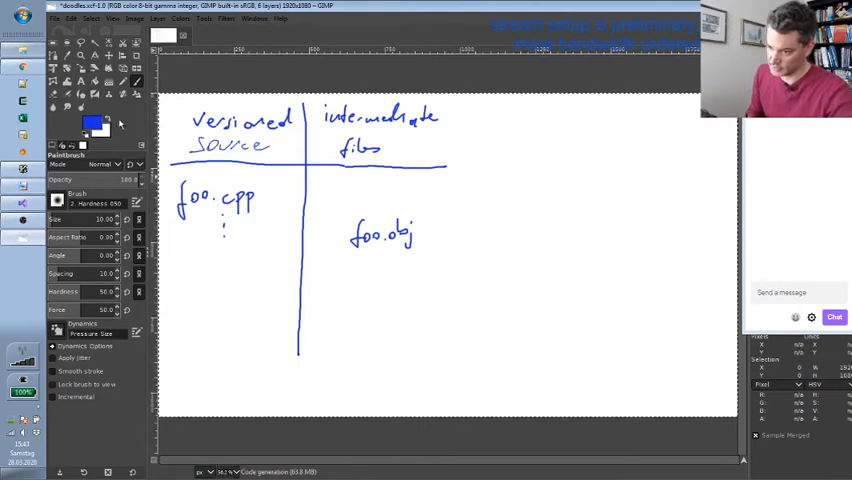
Step: Draw the red compile arrow from foo.cpp to foo.obj, then switch the pen back to blue
click(88, 120)
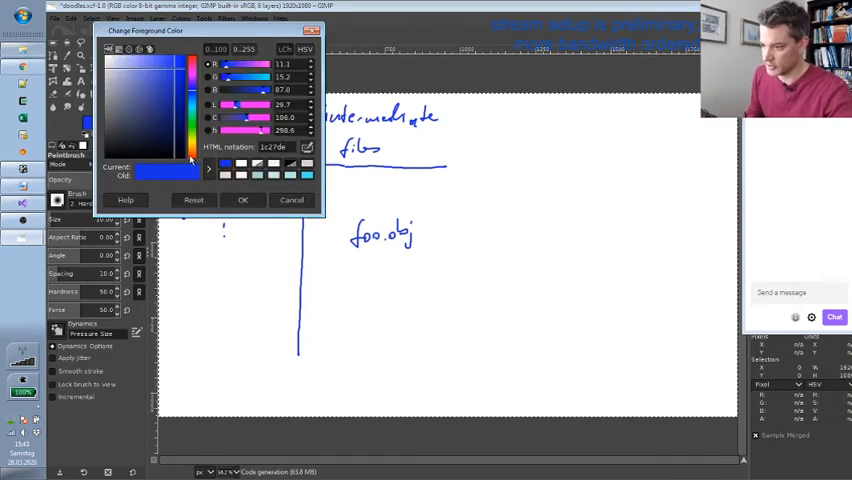
click(242, 200)
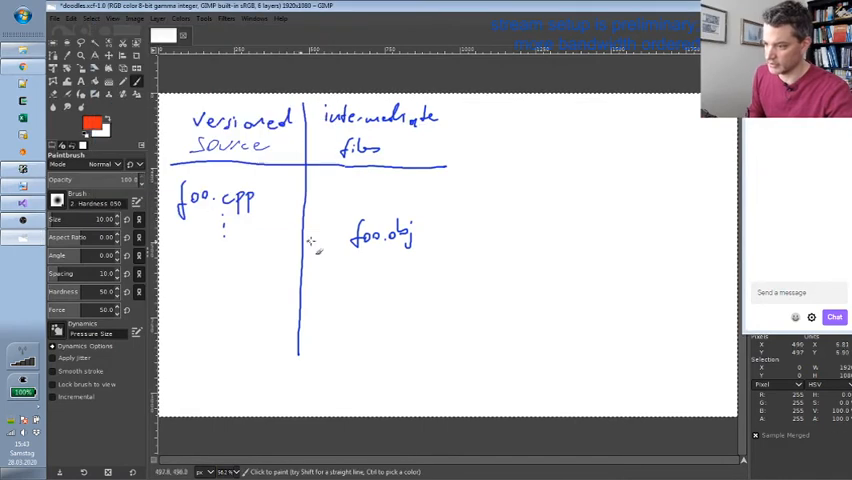
drag(262, 200, 330, 210)
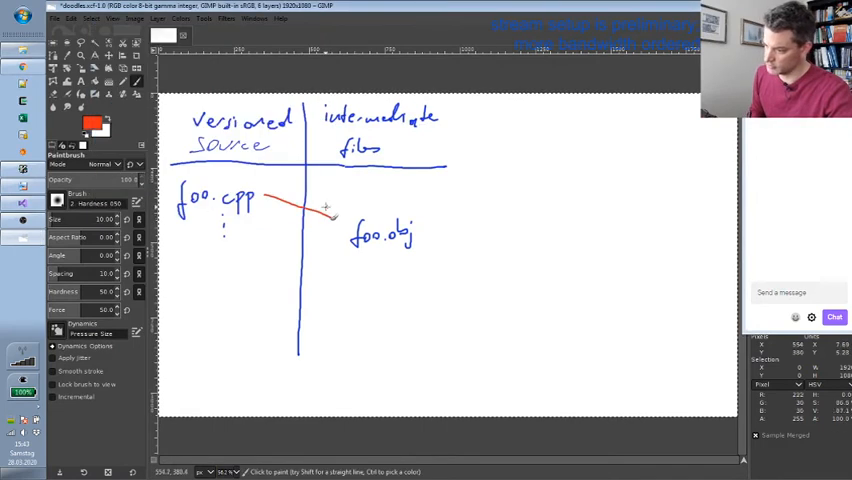
drag(280, 200, 340, 216)
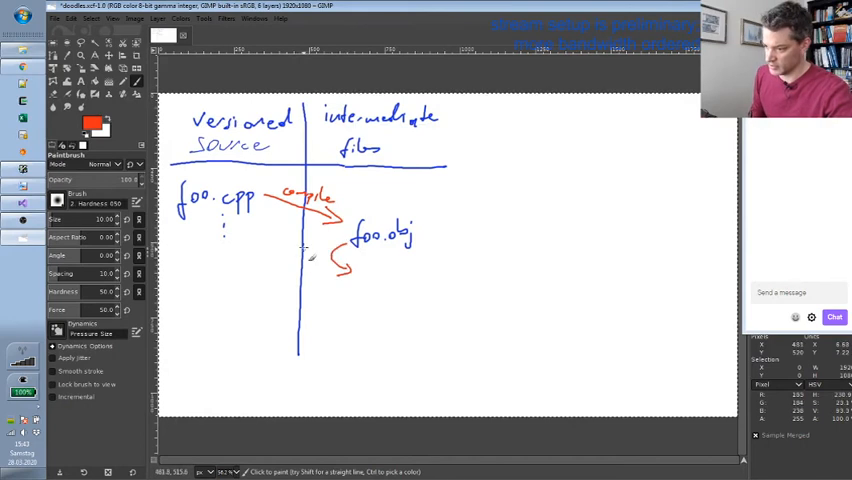
click(310, 256)
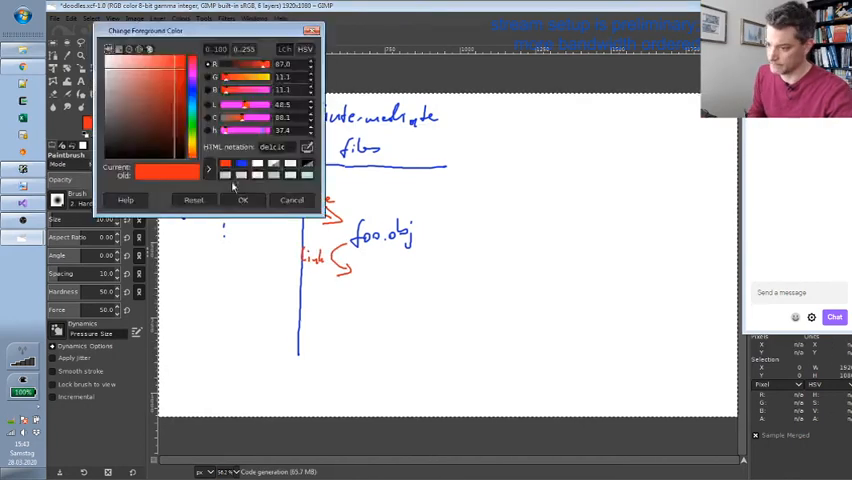
click(242, 200)
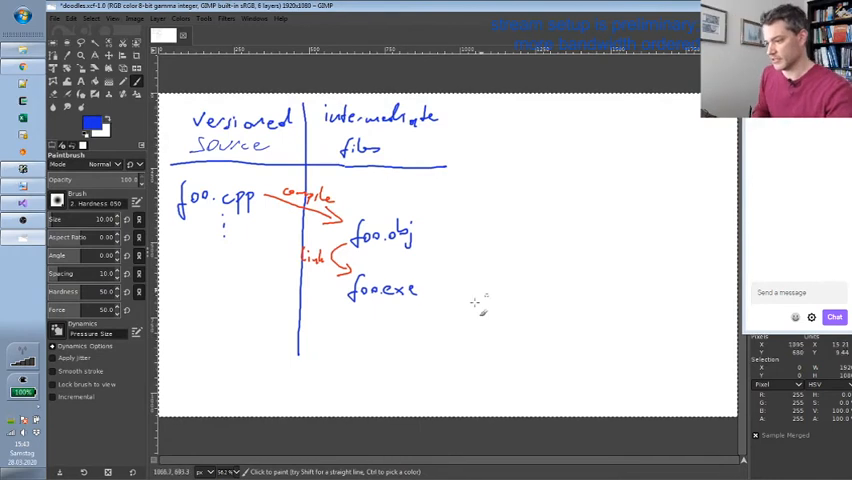
Step: Draw a blue arrow out from foo.exe and write the out/debug/release path above the intermediate files
drag(428, 292, 484, 292)
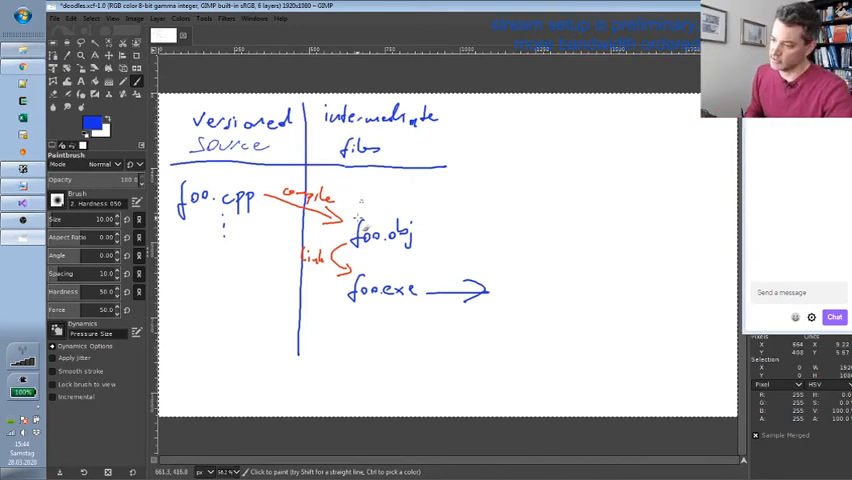
mouse_move(336, 180)
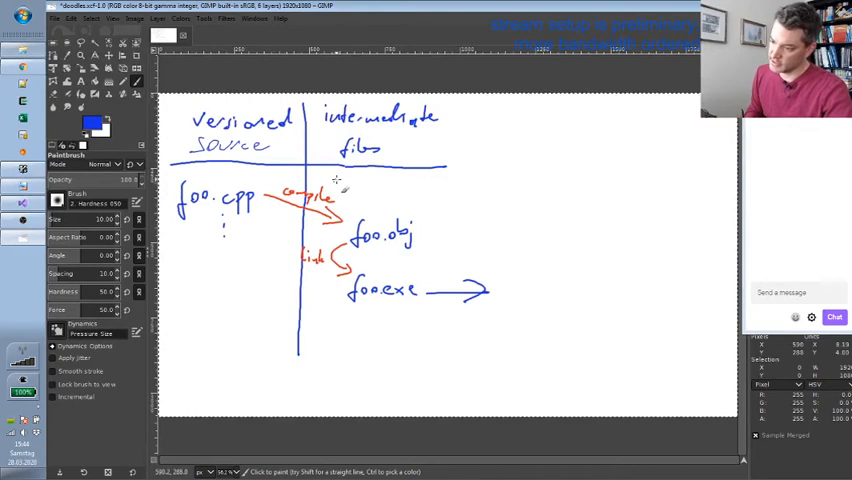
click(322, 178)
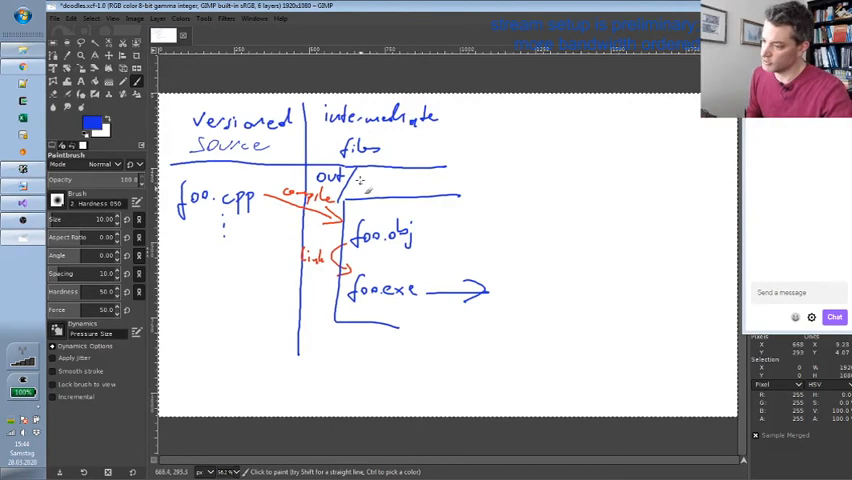
mouse_move(364, 188)
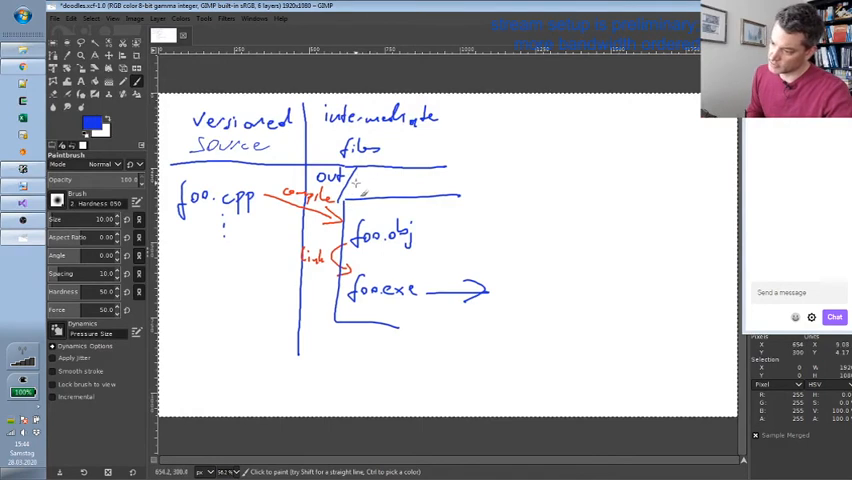
click(356, 180)
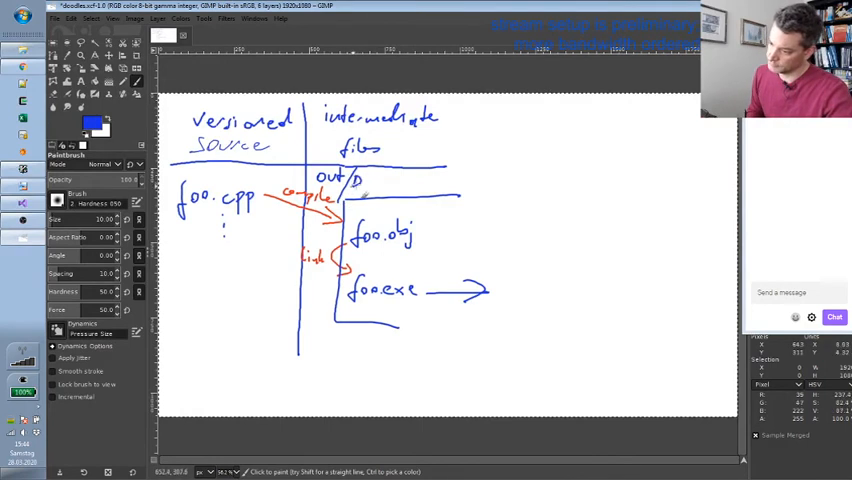
click(380, 182)
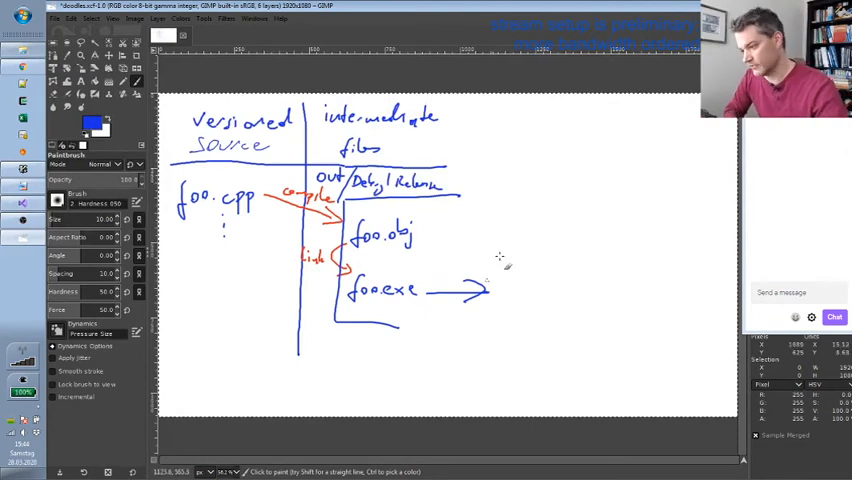
mouse_move(450, 204)
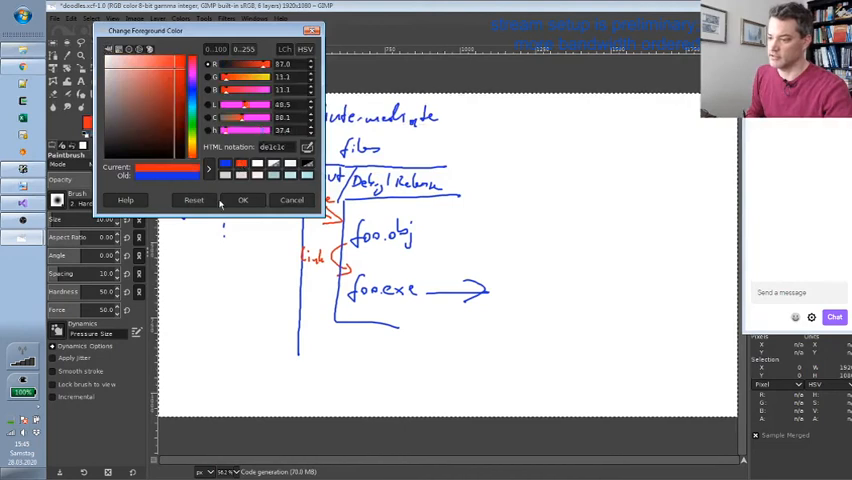
Step: Confirm red as the pen colour, then reopen the foreground colour chooser
click(244, 200)
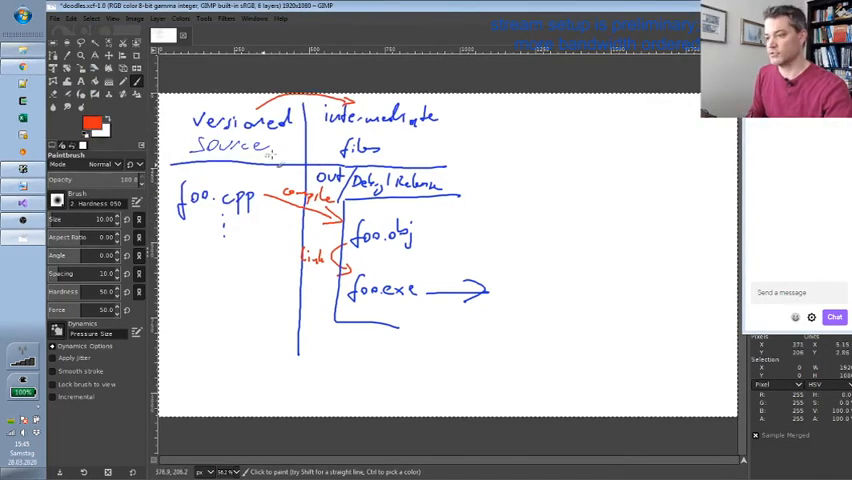
mouse_move(358, 96)
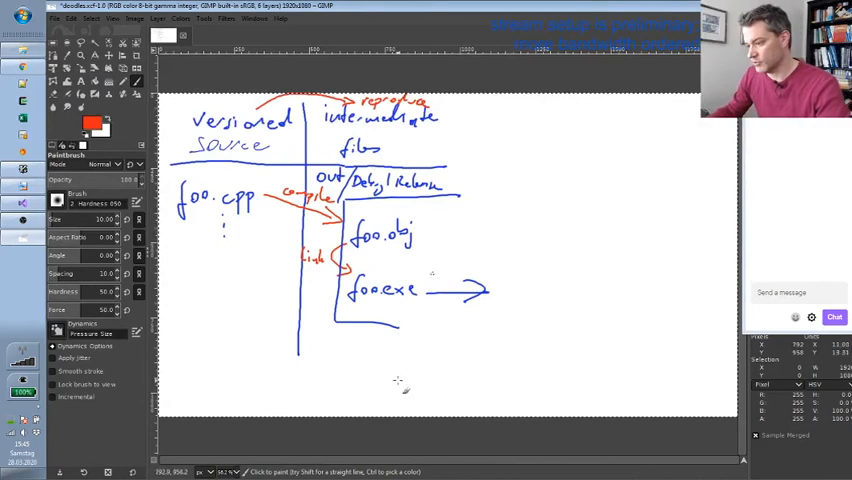
mouse_move(466, 136)
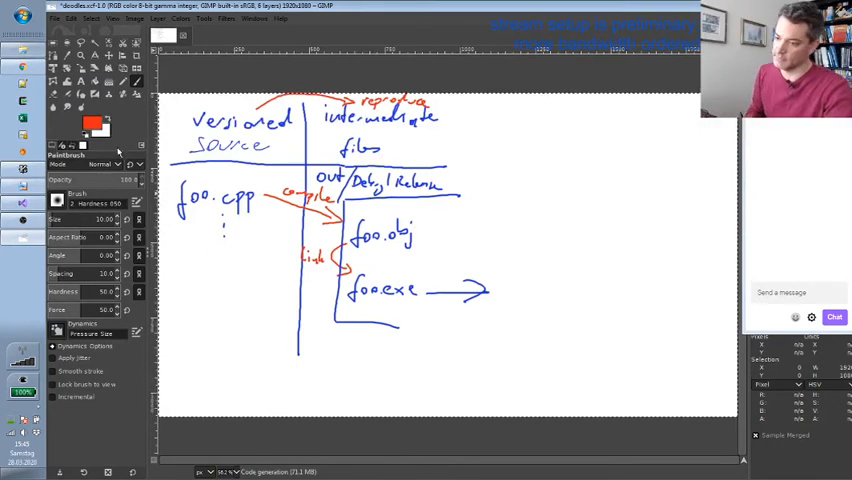
click(78, 122)
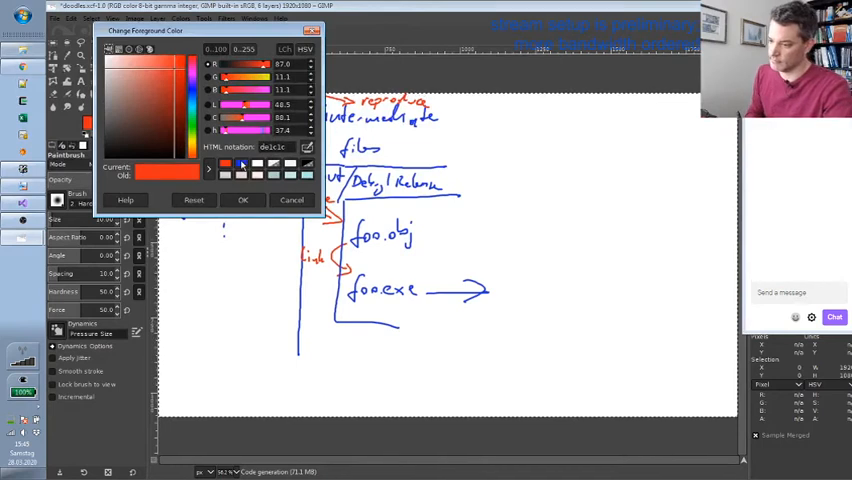
Step: Write generator.cpp in blue under versioned source and draw the red compile & link arrow
click(242, 200)
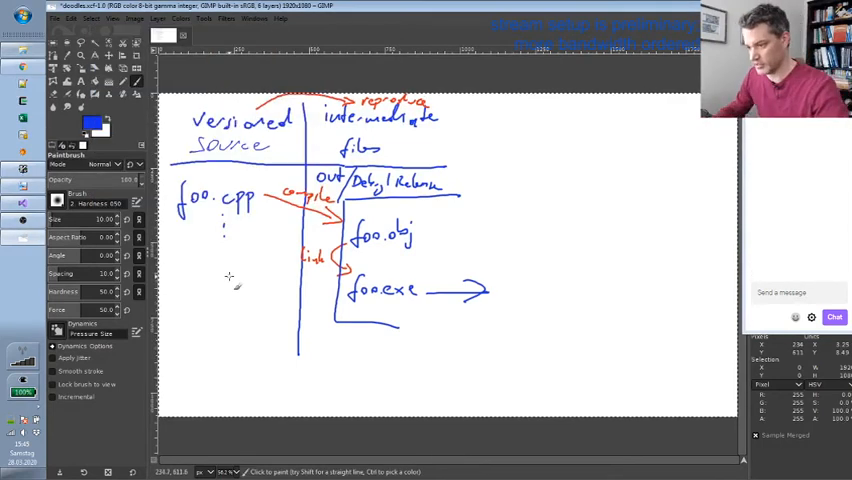
mouse_move(180, 330)
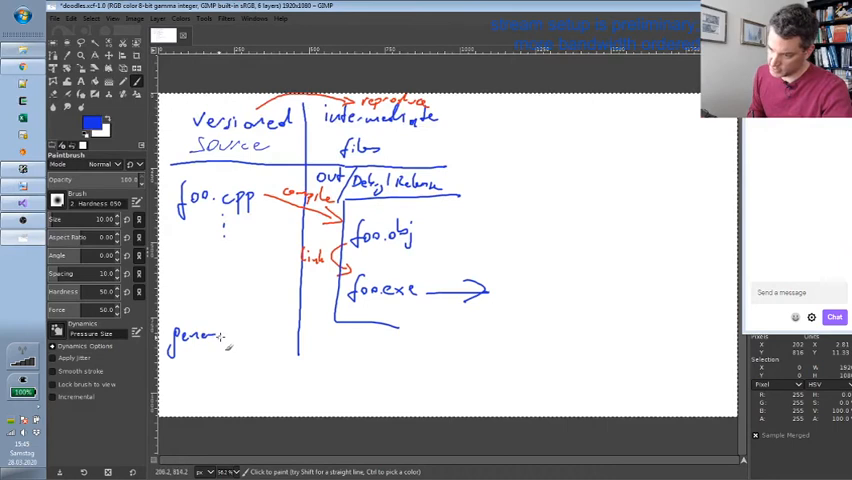
click(224, 336)
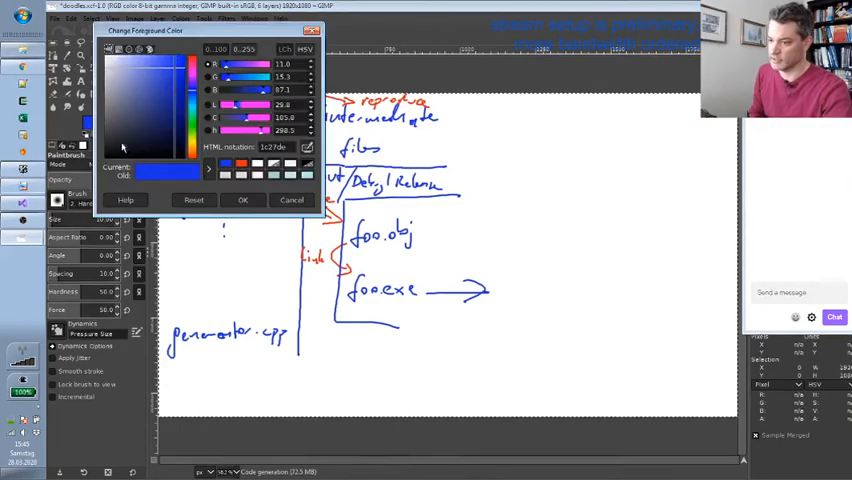
click(242, 200)
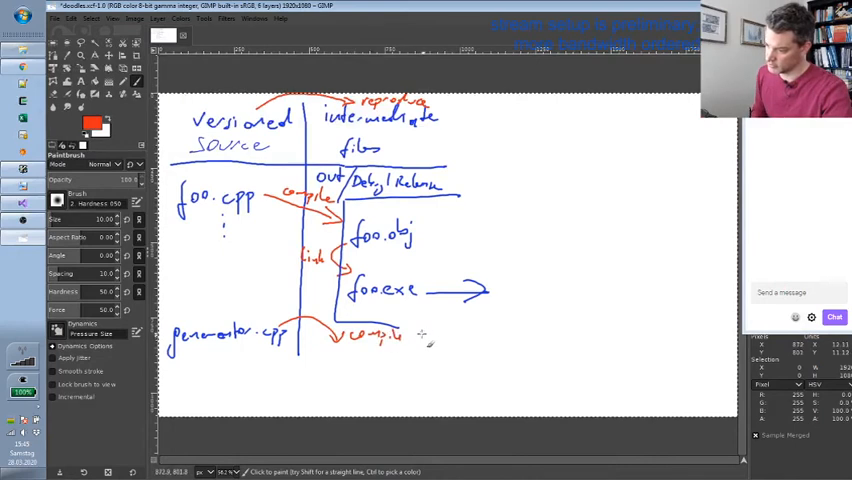
click(430, 334)
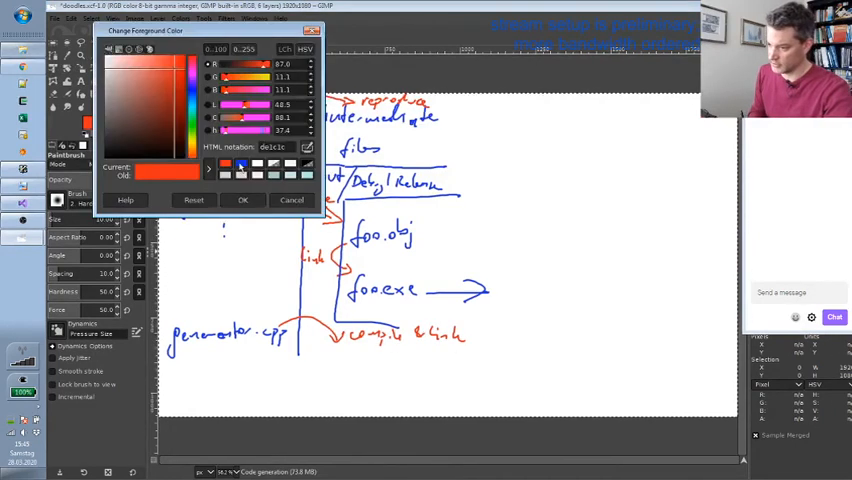
Step: Write generator.exe in blue below the arrow, then switch to red for the generate label
click(244, 200)
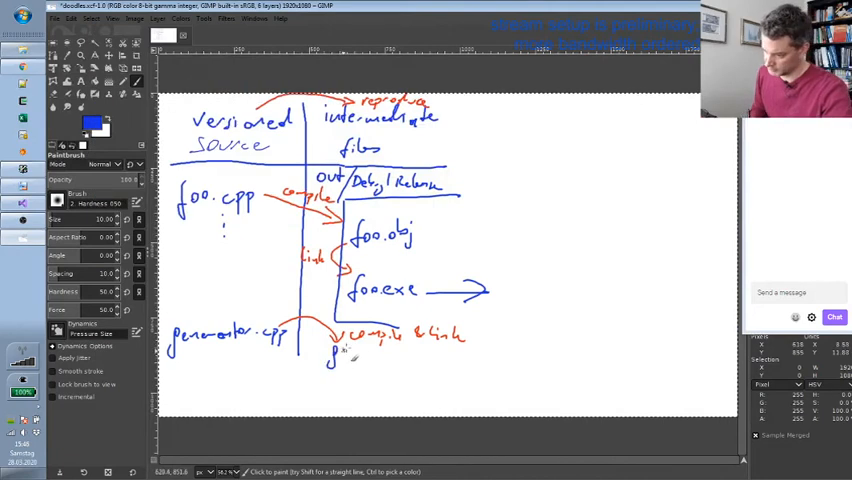
click(356, 360)
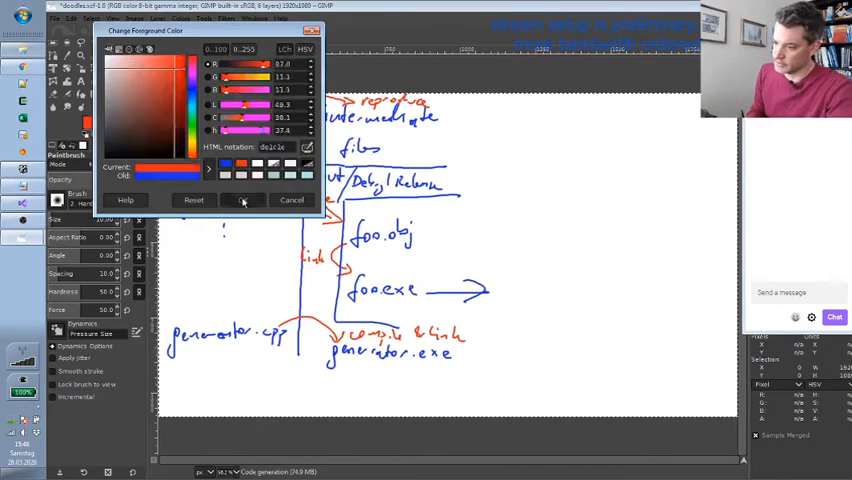
click(244, 200)
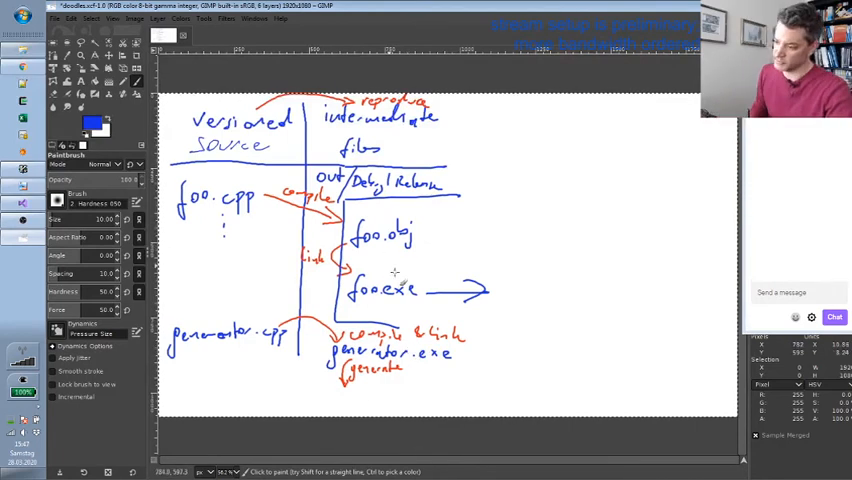
Step: Handwrite 'generated/bar.cpp' in blue beneath the red generate label
click(332, 400)
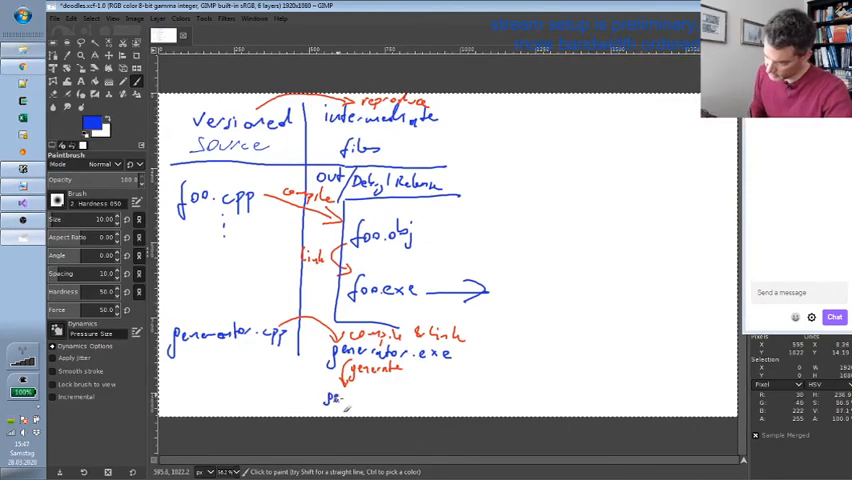
drag(324, 400, 390, 402)
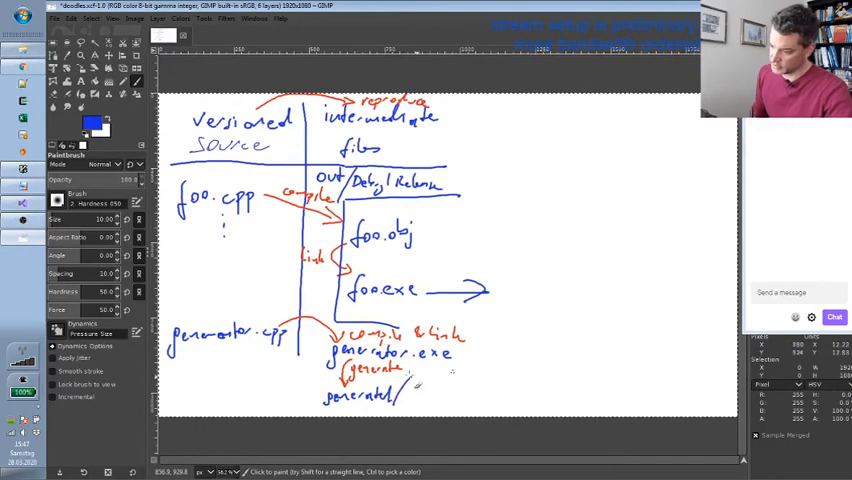
click(410, 396)
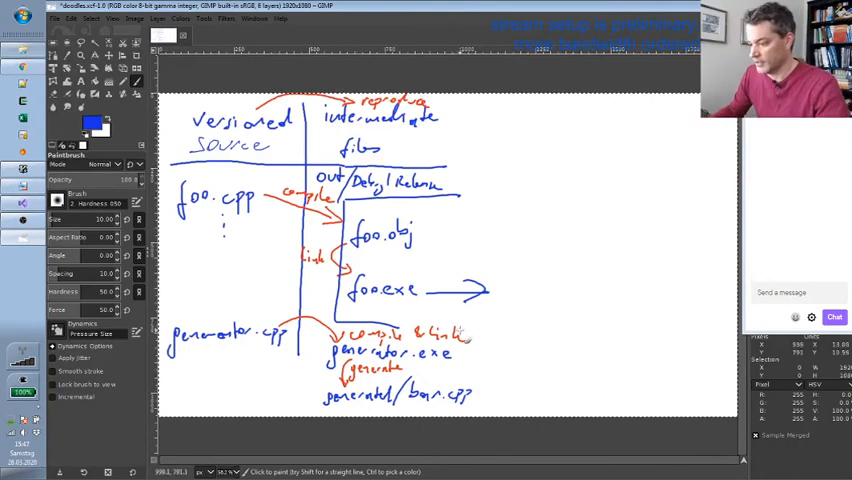
mouse_move(584, 310)
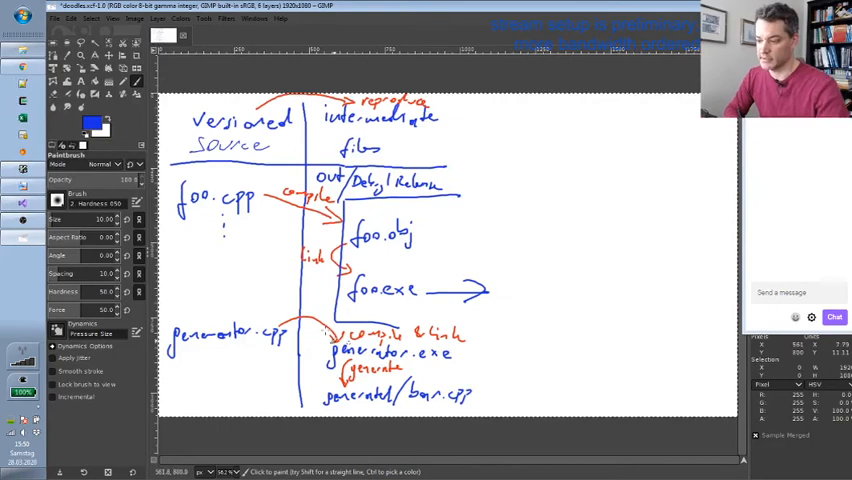
mouse_move(292, 304)
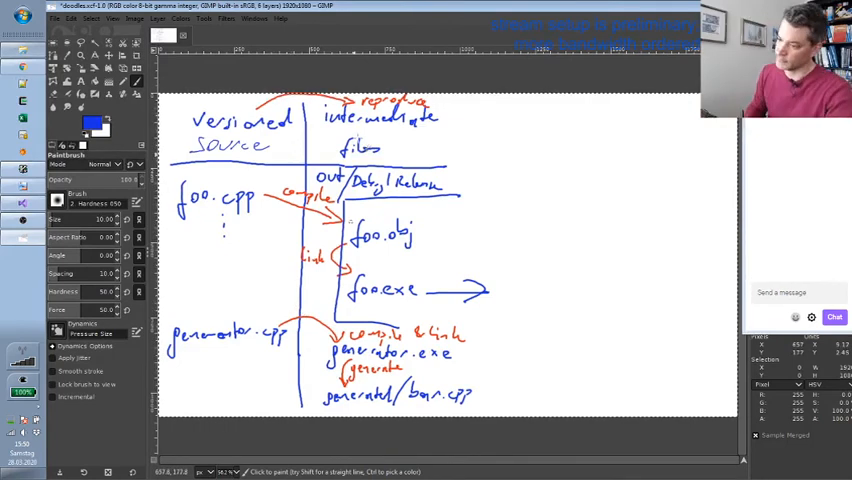
Step: Draw a double black vertical divider to the right of the first diagram
click(88, 122)
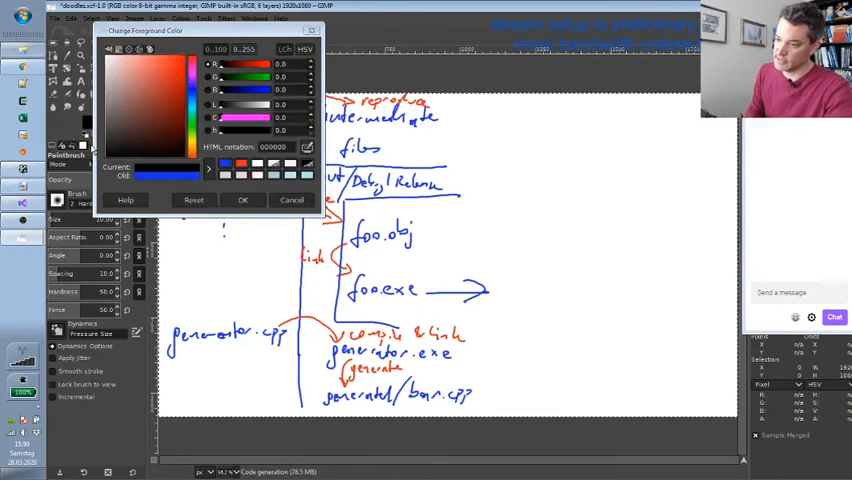
click(244, 200)
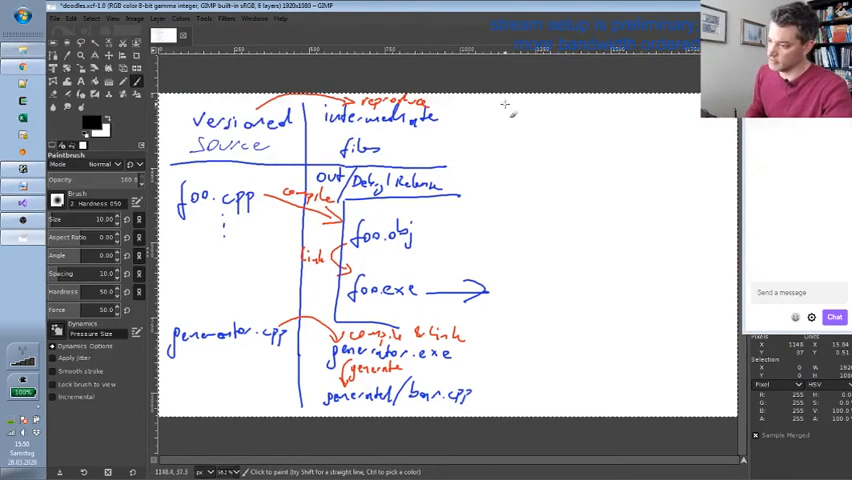
drag(504, 100, 504, 384)
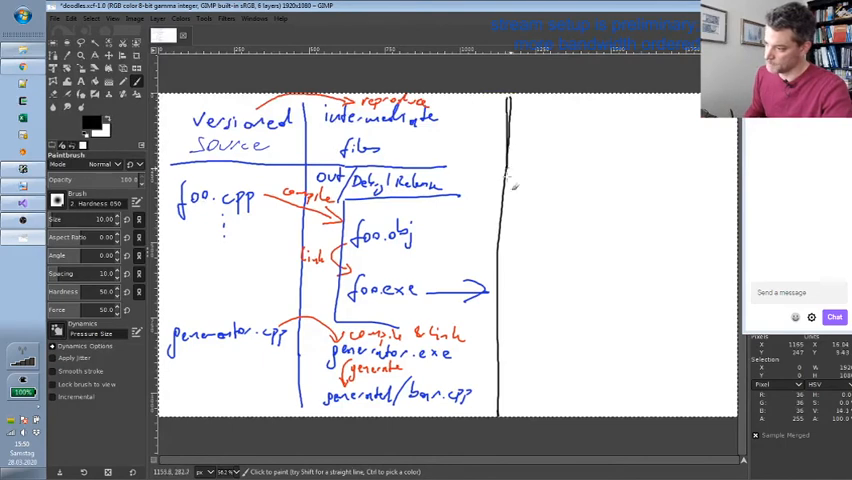
drag(504, 176, 504, 420)
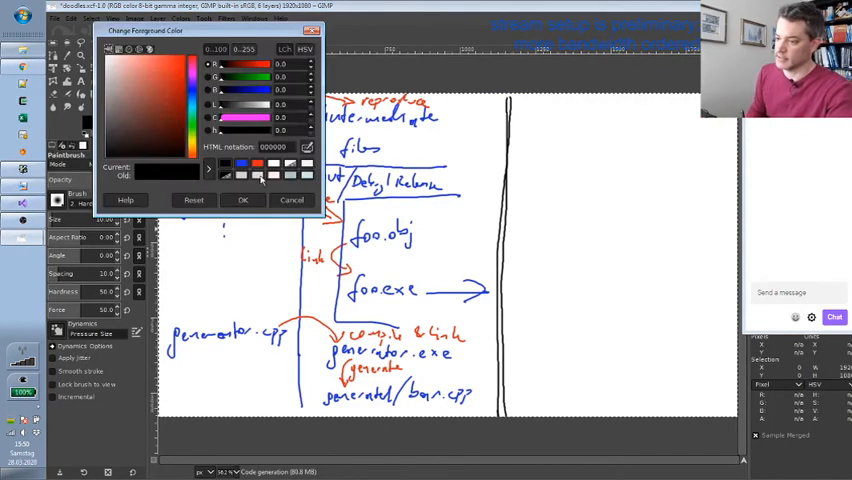
Step: Switch the brush to blue and handwrite the 'V. source' heading of the second diagram
click(242, 200)
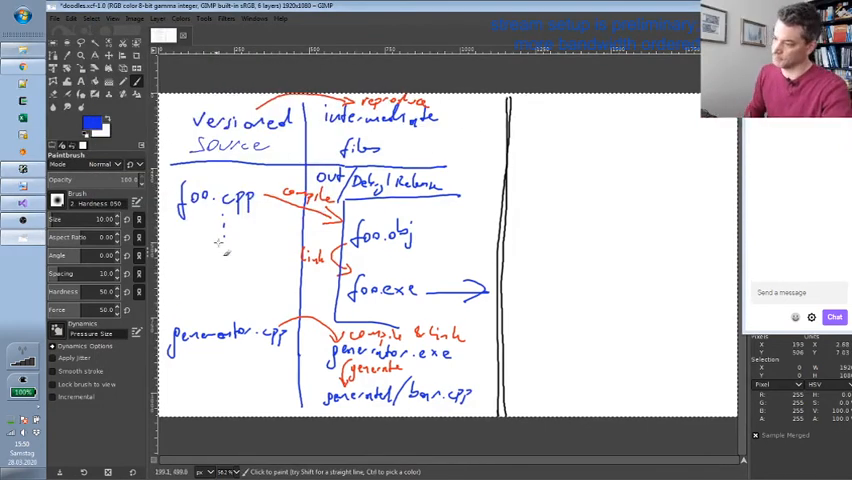
click(520, 112)
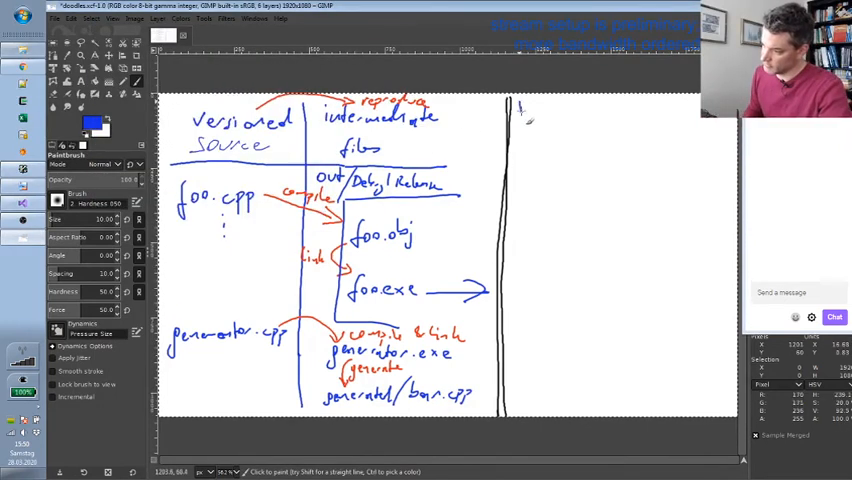
drag(520, 110, 556, 120)
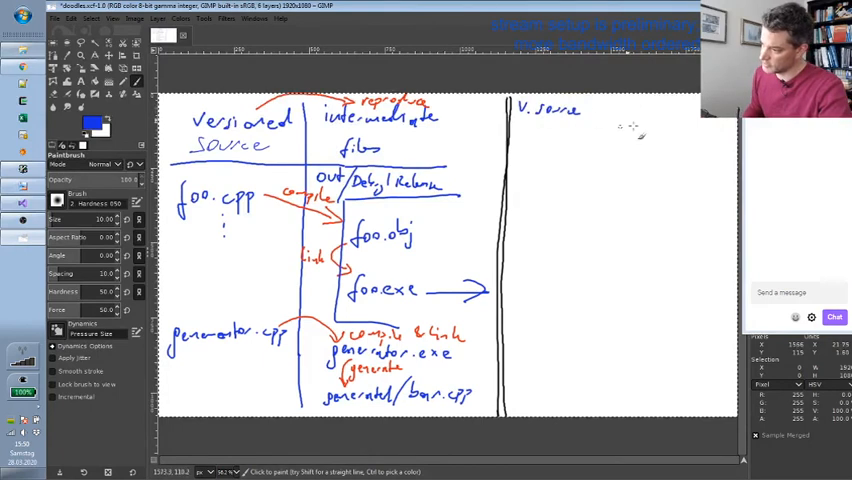
Step: Sketch the second diagram's header, then handwrite generator.cpp under v. source and generator.exe opposite
drag(628, 100, 604, 416)
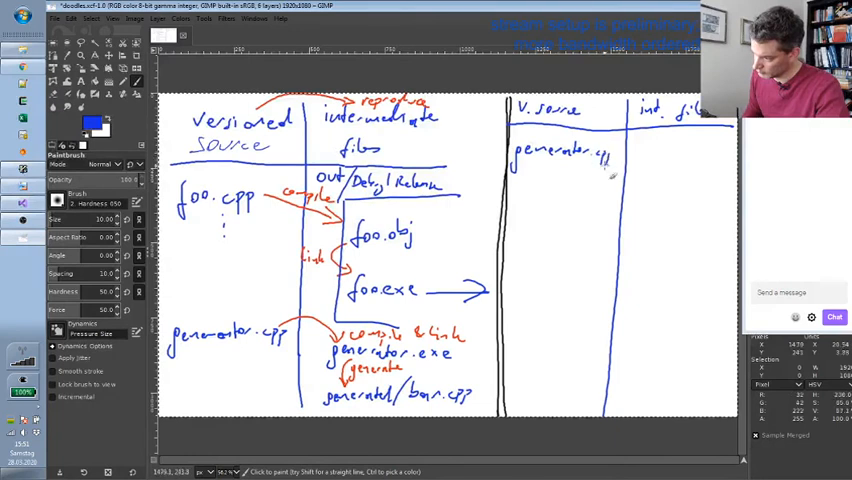
drag(636, 156, 690, 158)
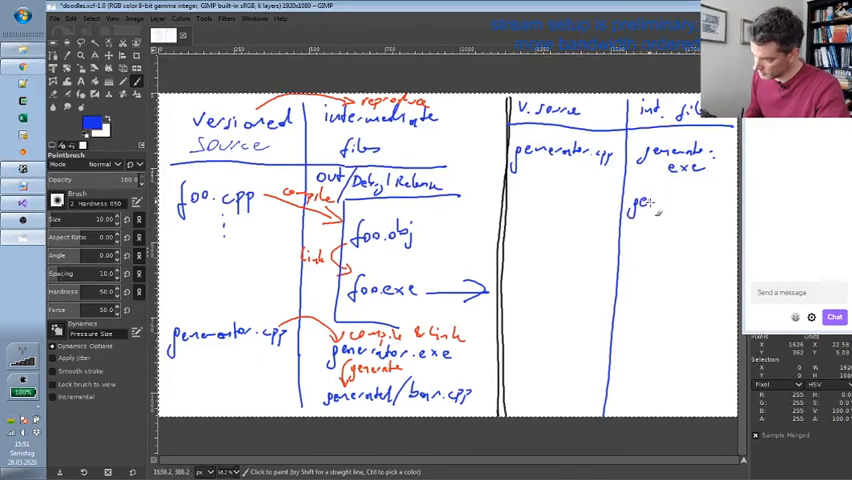
drag(630, 208, 704, 208)
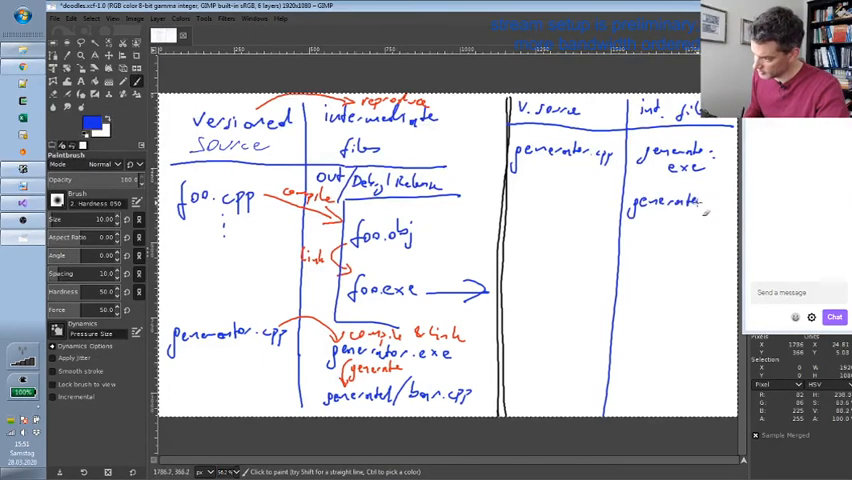
Step: Handwrite 'out/generated/bar.cpp' and 'generated', and box the generator output on the left
click(640, 184)
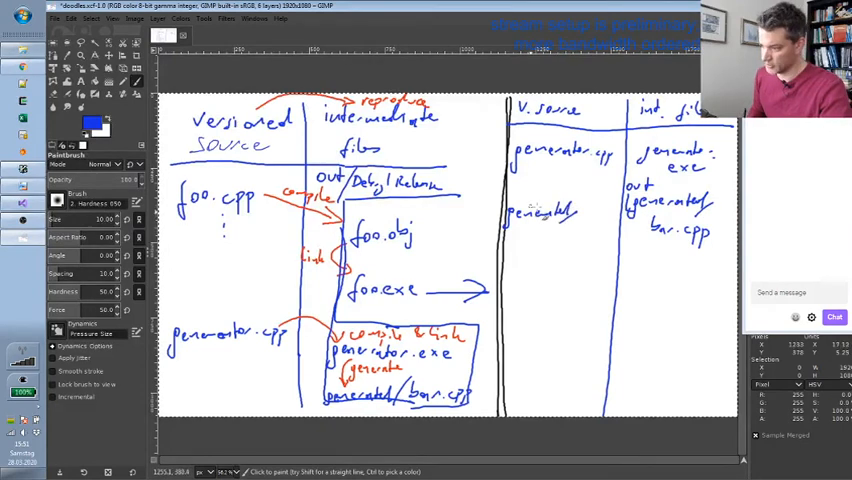
mouse_move(504, 204)
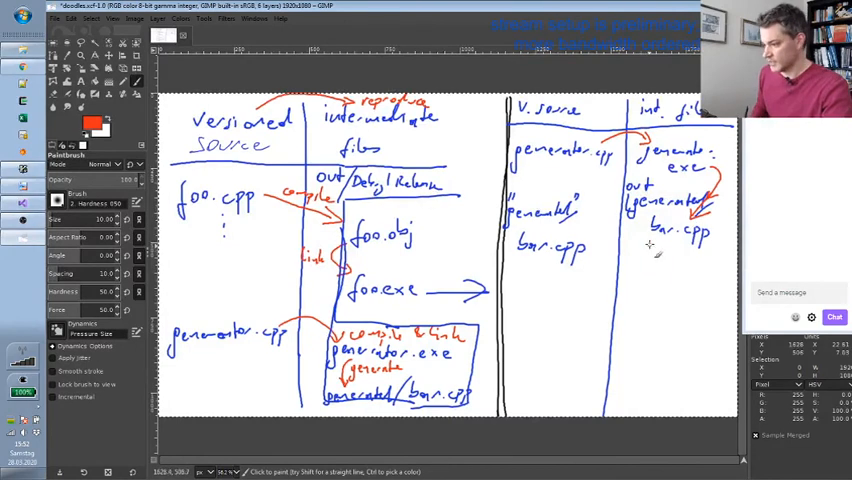
Step: Paint red 'copy' and 'compile' arrows between the second diagram's entries
drag(624, 262, 596, 258)
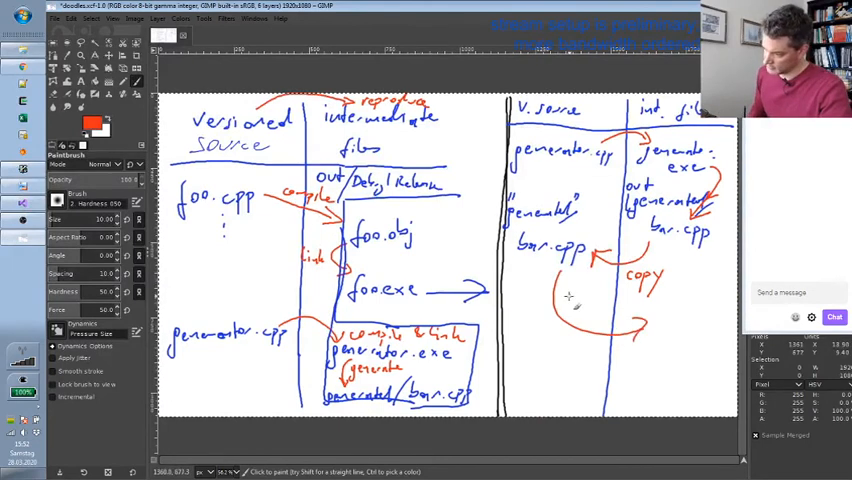
drag(576, 300, 616, 310)
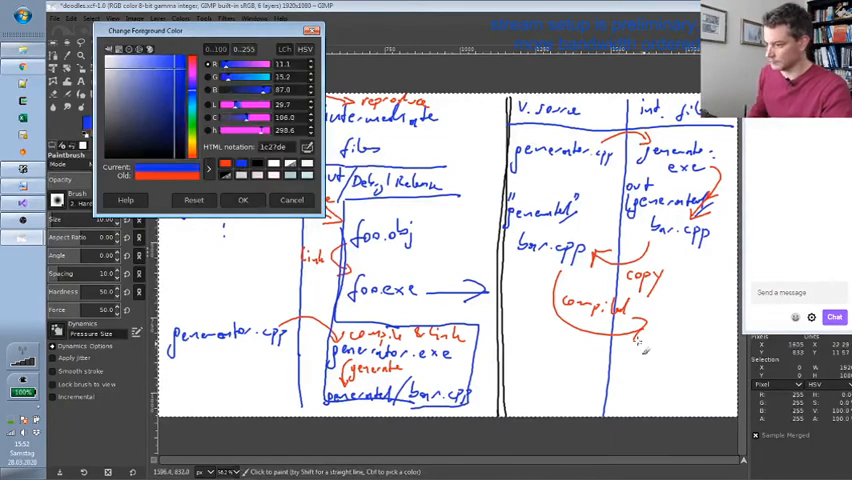
Step: Switch the brush back to blue and handwrite 'bar.obj' at the compile arrow's end
click(244, 200)
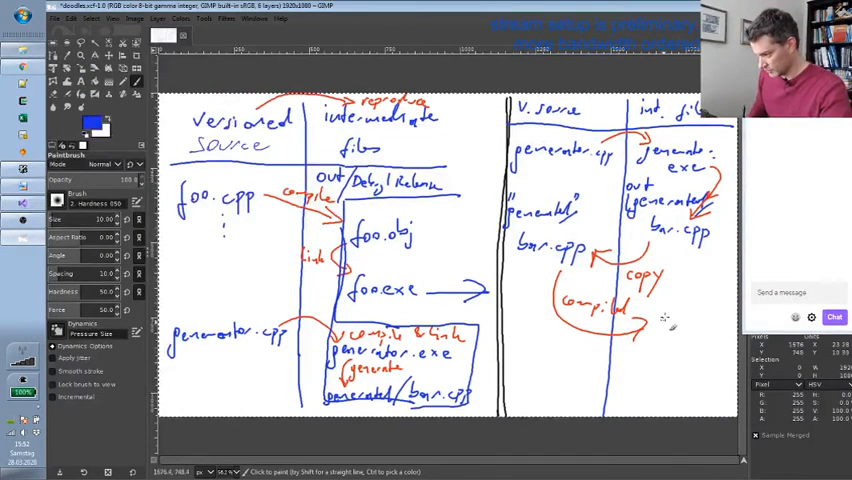
click(670, 336)
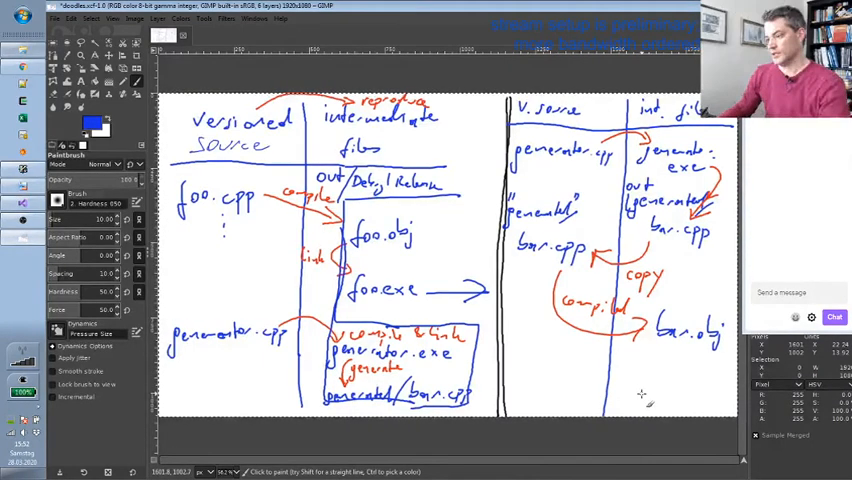
mouse_move(560, 220)
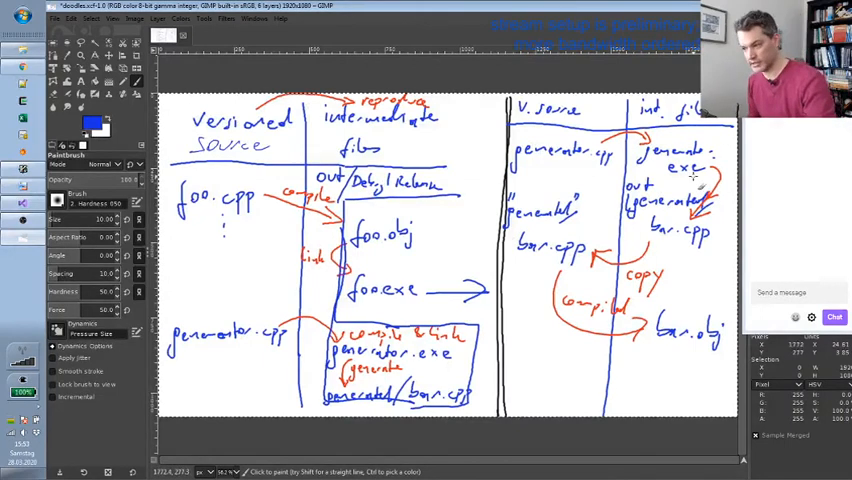
mouse_move(596, 184)
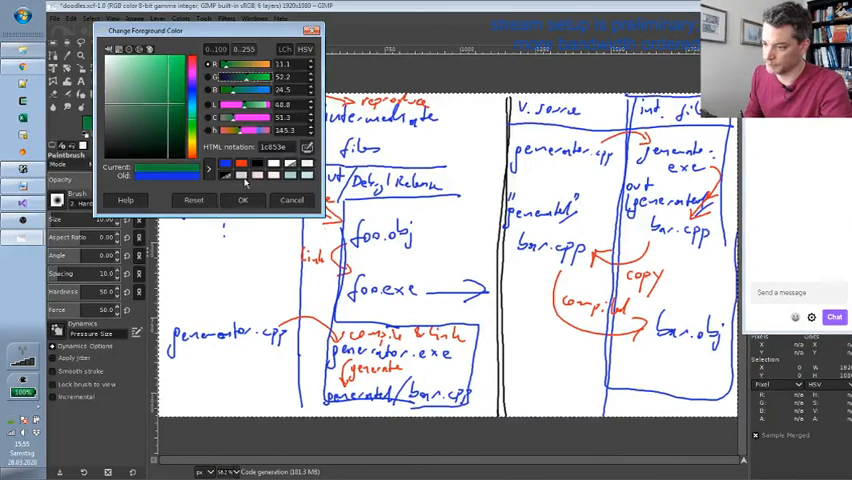
click(244, 200)
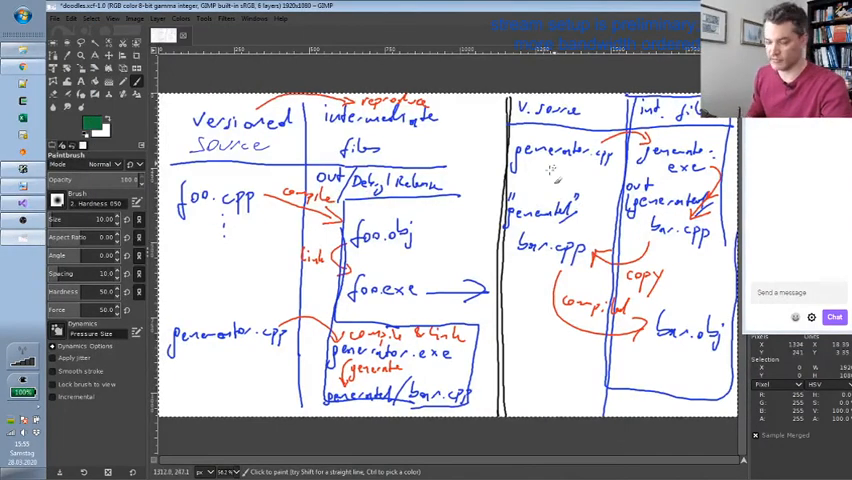
mouse_move(500, 184)
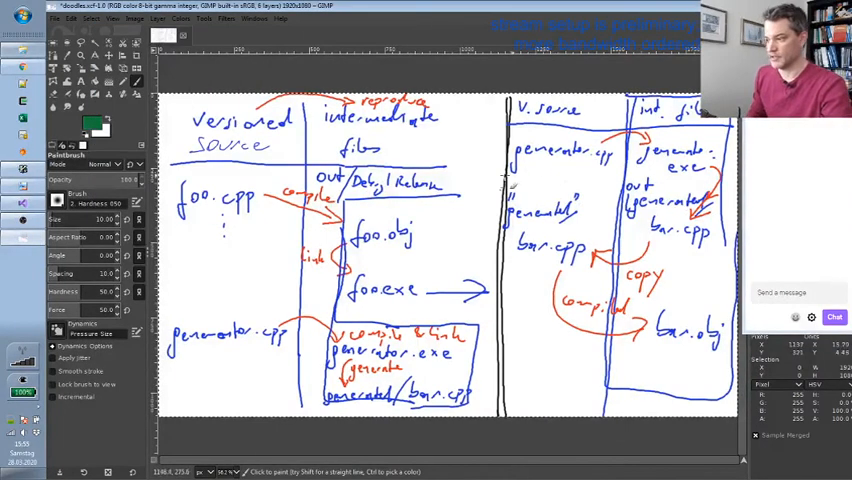
mouse_move(540, 176)
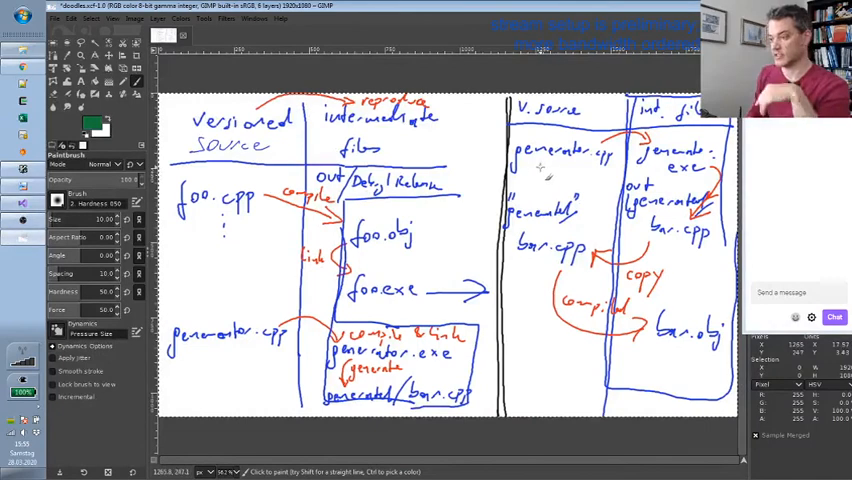
mouse_move(538, 178)
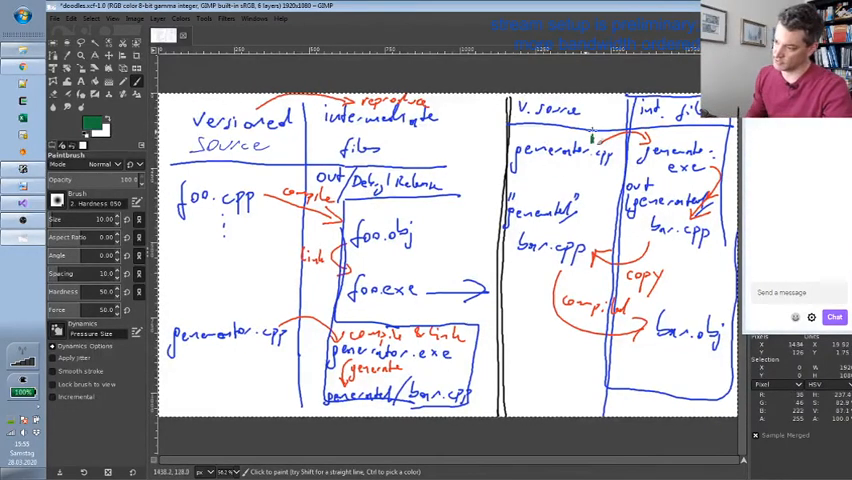
mouse_move(600, 144)
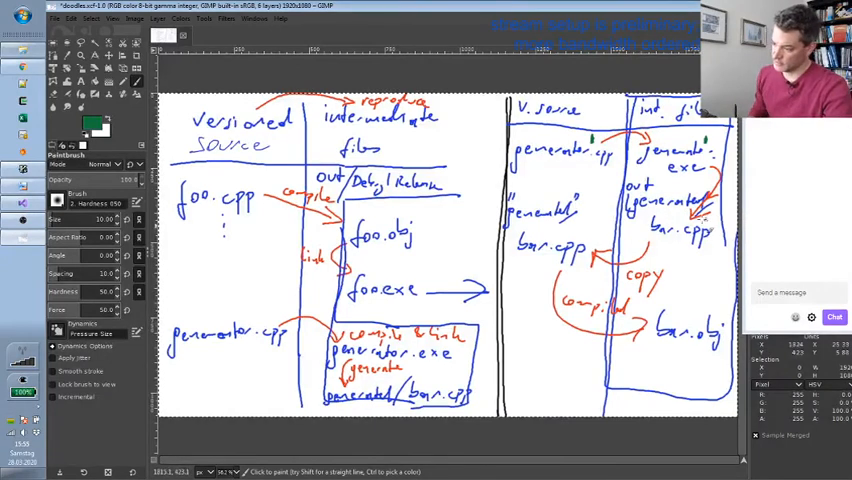
mouse_move(684, 220)
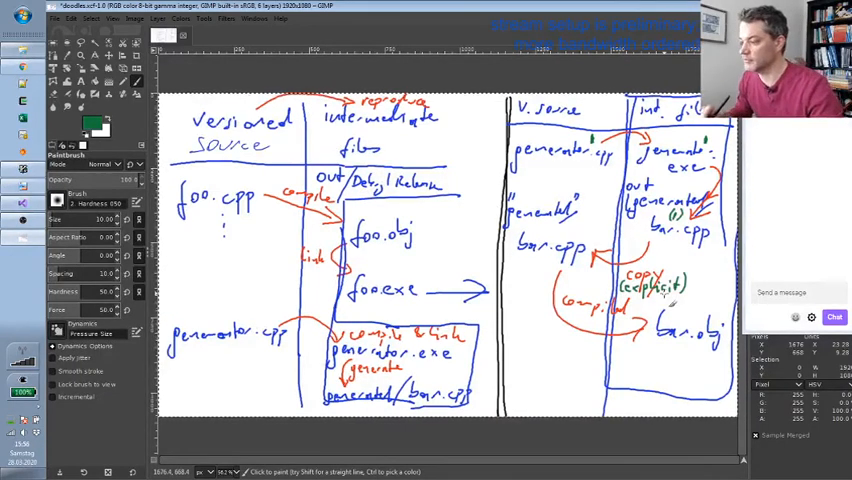
mouse_move(584, 164)
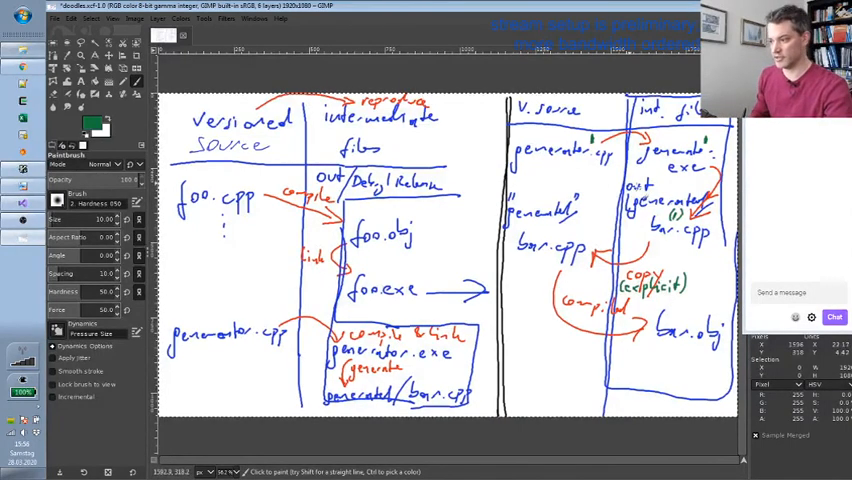
mouse_move(590, 180)
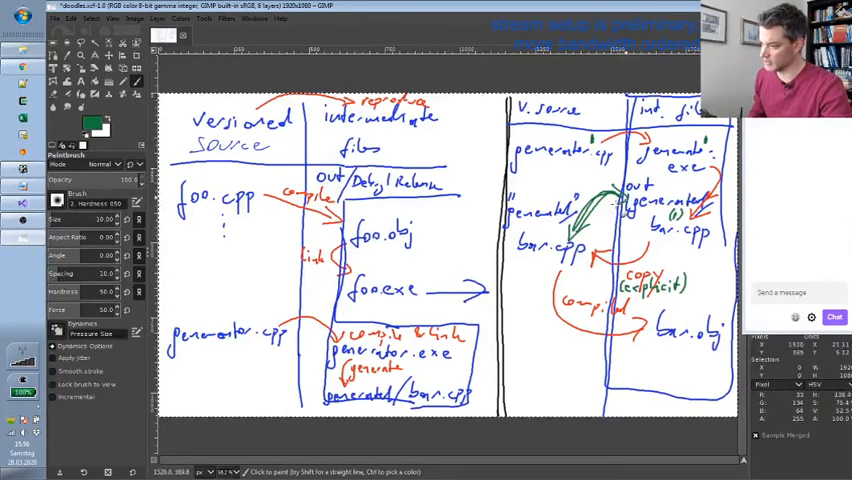
Step: Write '(or edit)' under copy and add a green 'diff' arrow between the two bar.cpp files
click(576, 180)
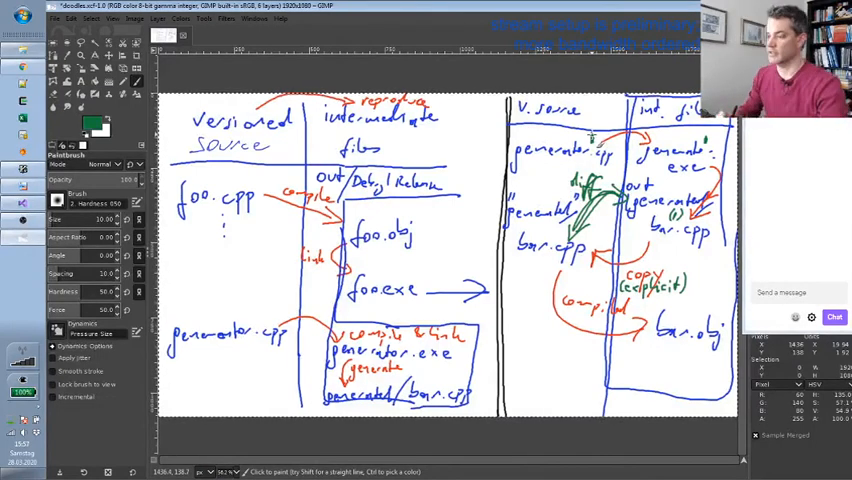
mouse_move(540, 260)
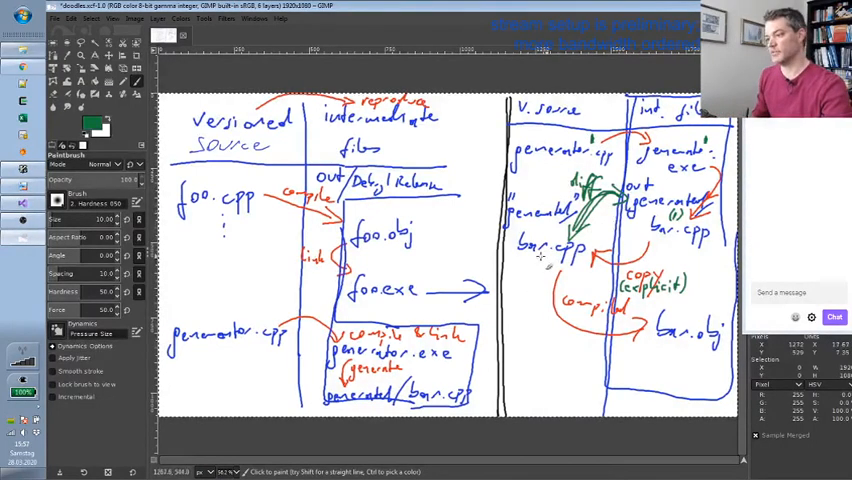
mouse_move(544, 258)
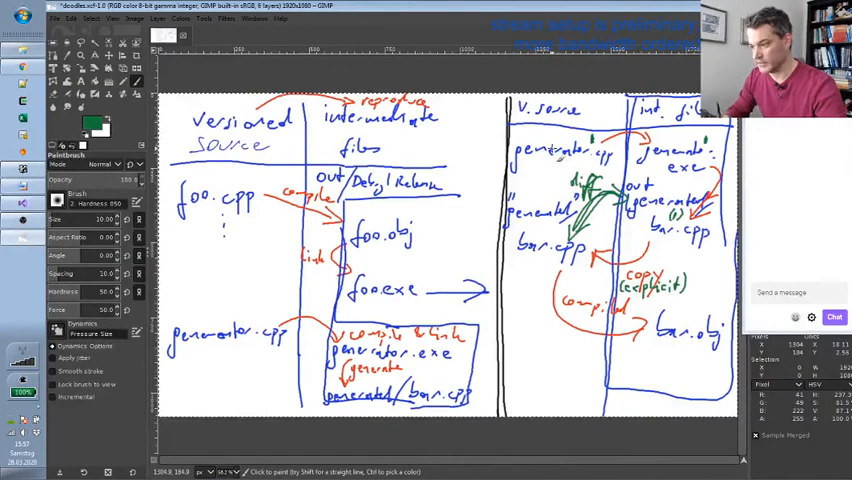
mouse_move(600, 136)
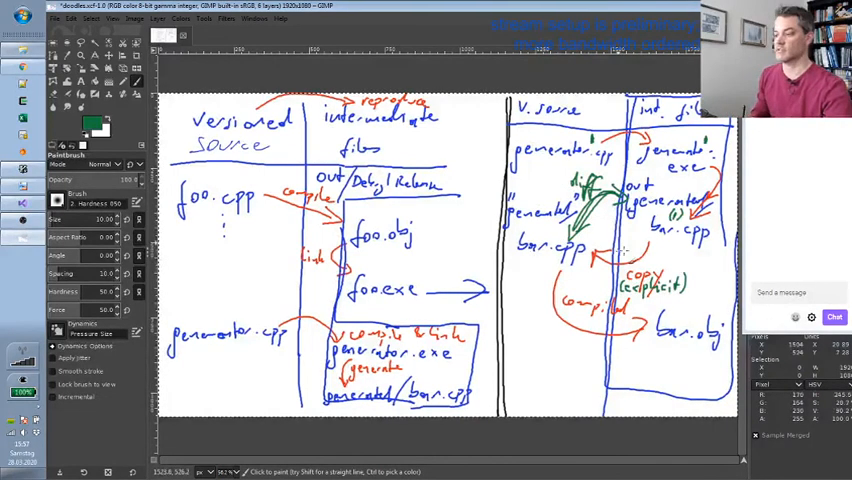
mouse_move(710, 180)
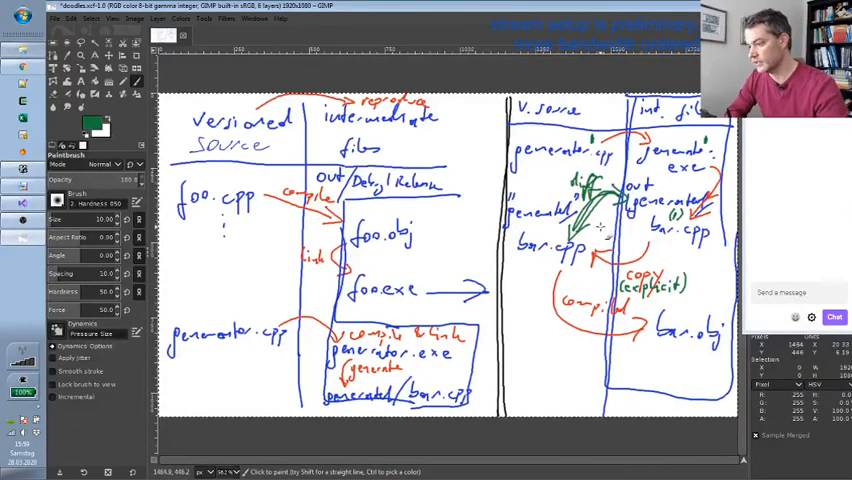
mouse_move(560, 184)
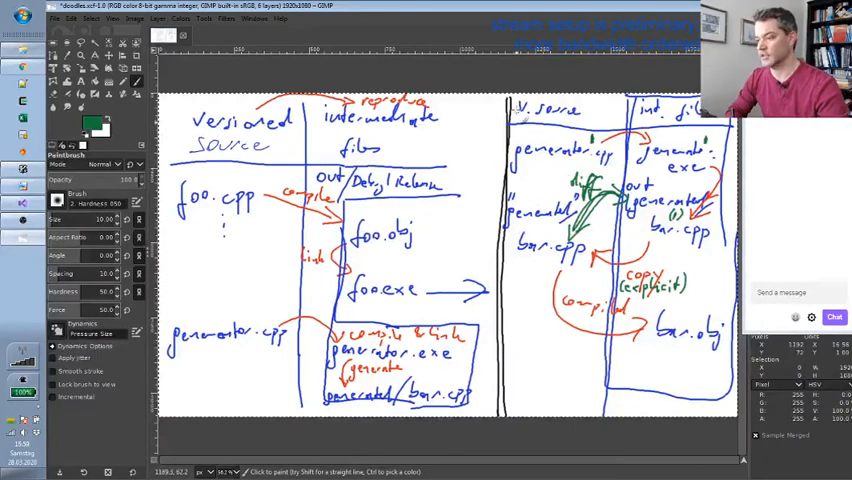
mouse_move(556, 230)
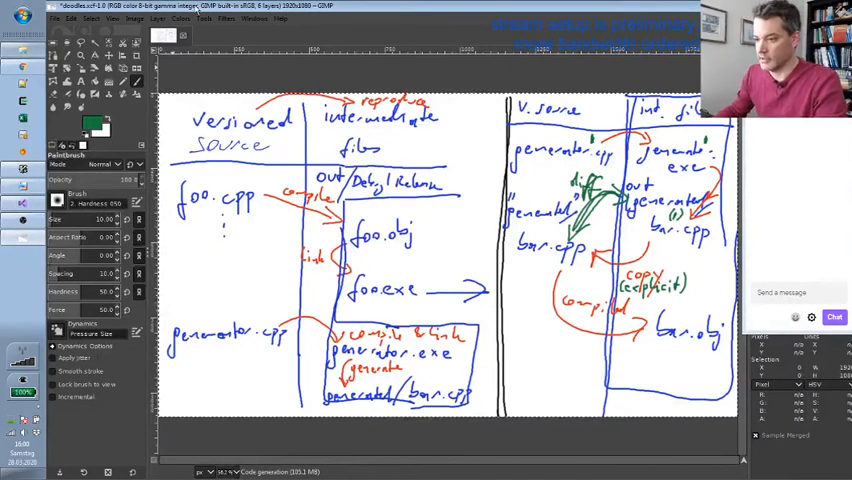
Step: Bring up the File menu for the finished diagram
click(56, 18)
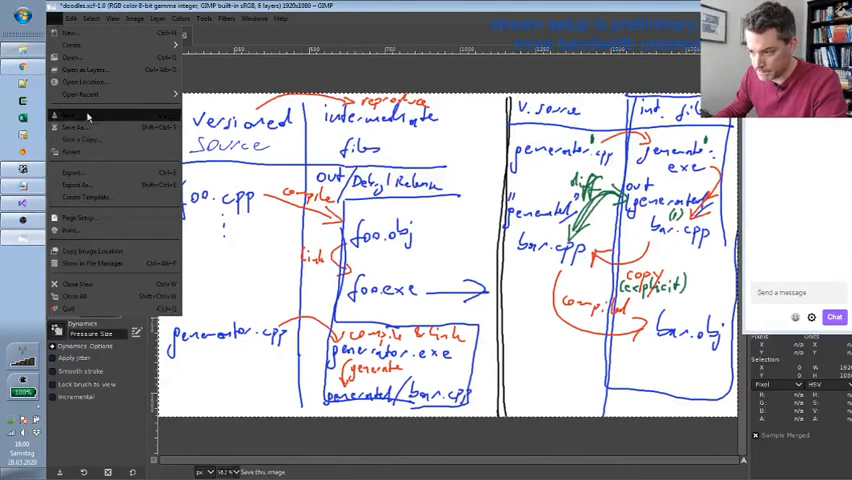